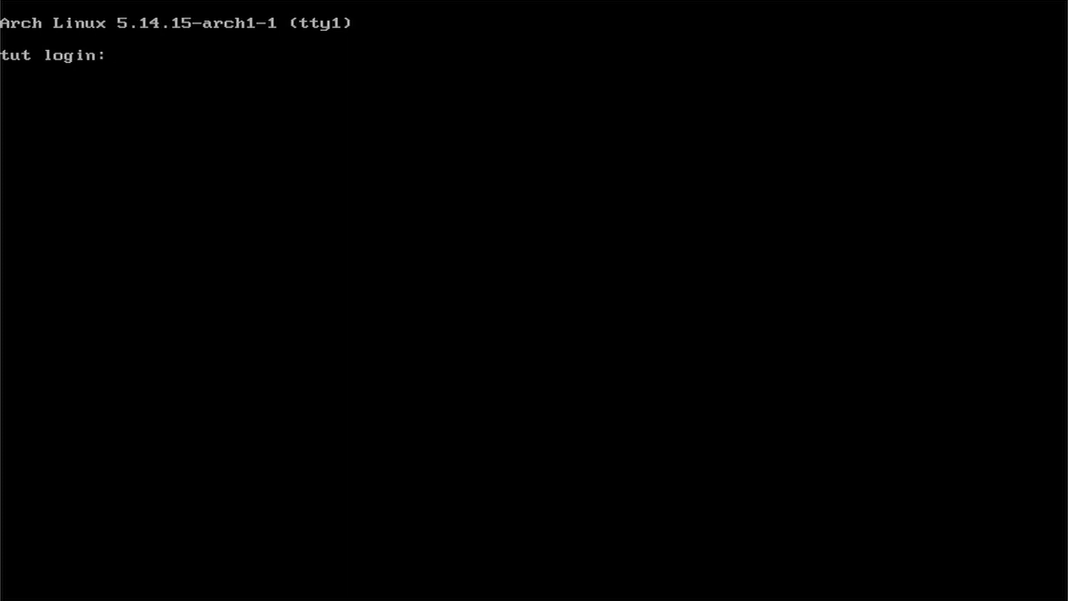
- Log in as root at tty1 and run neofetch to show the system summary
type("root")
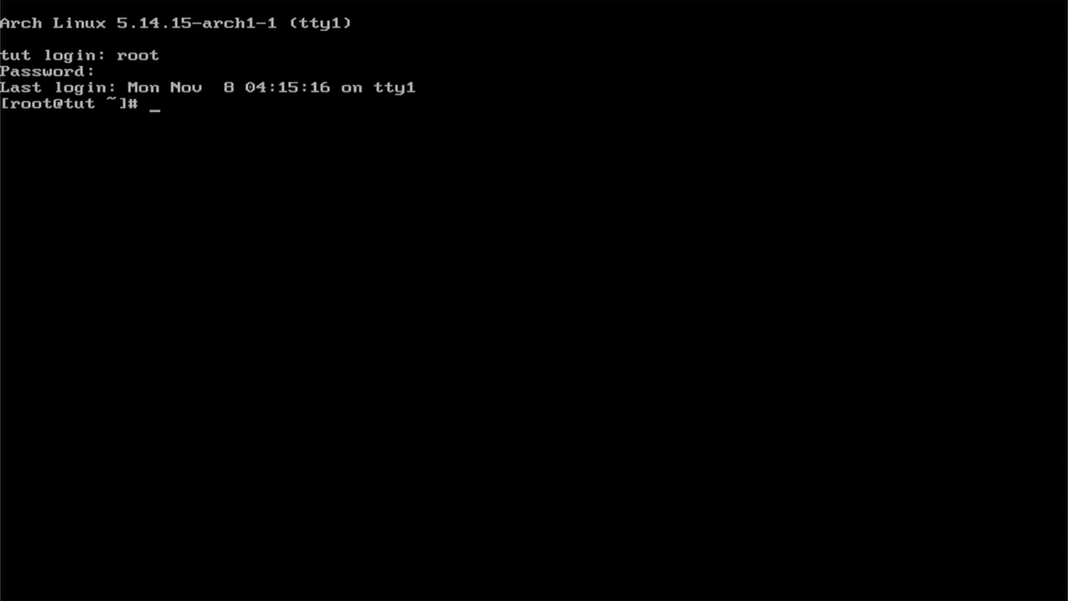
type("neto")
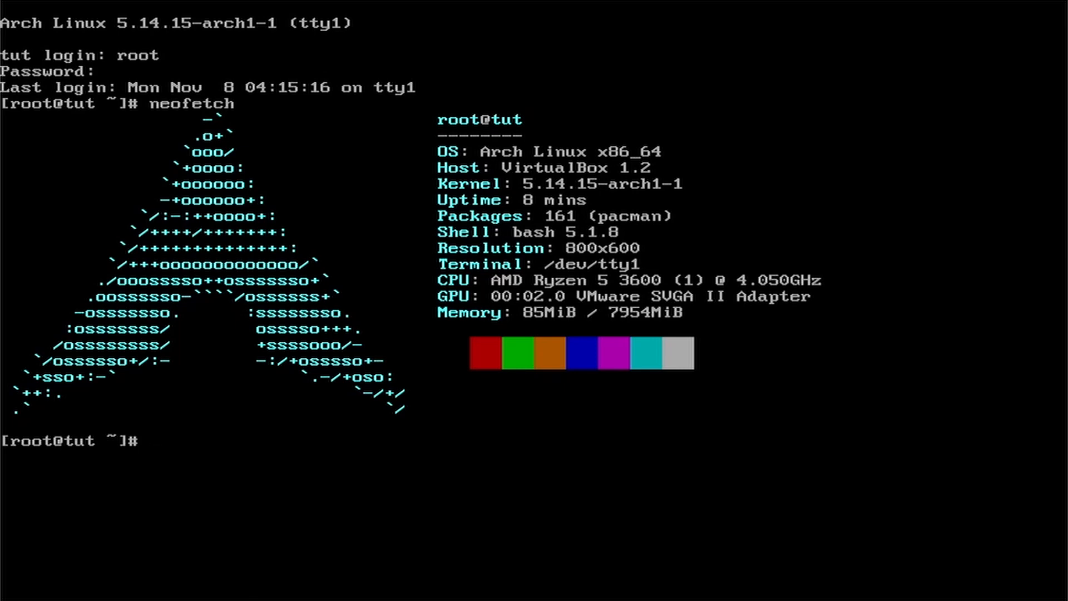
- Upgrade all 13 packages with pacman -Syuu, confirming yes, until the initramfs hooks finish
type("pacm")
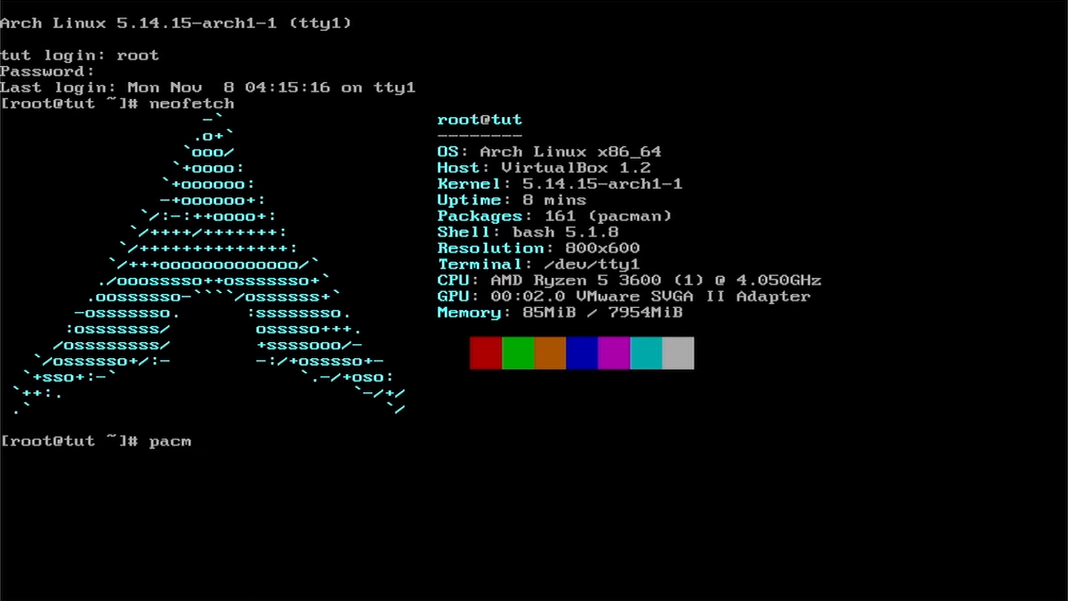
type("an")
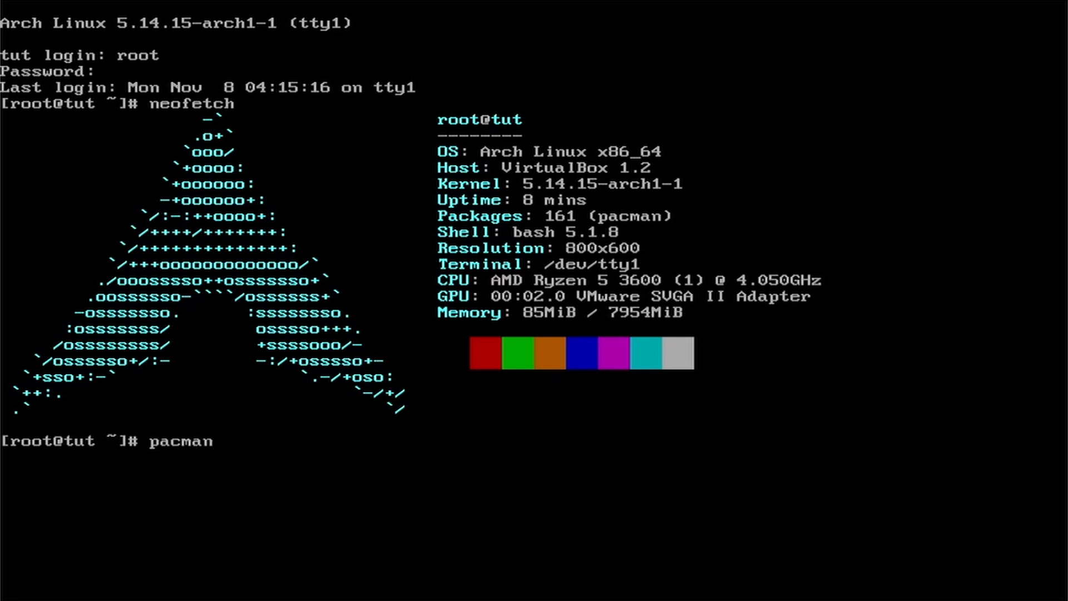
type("-Syuu")
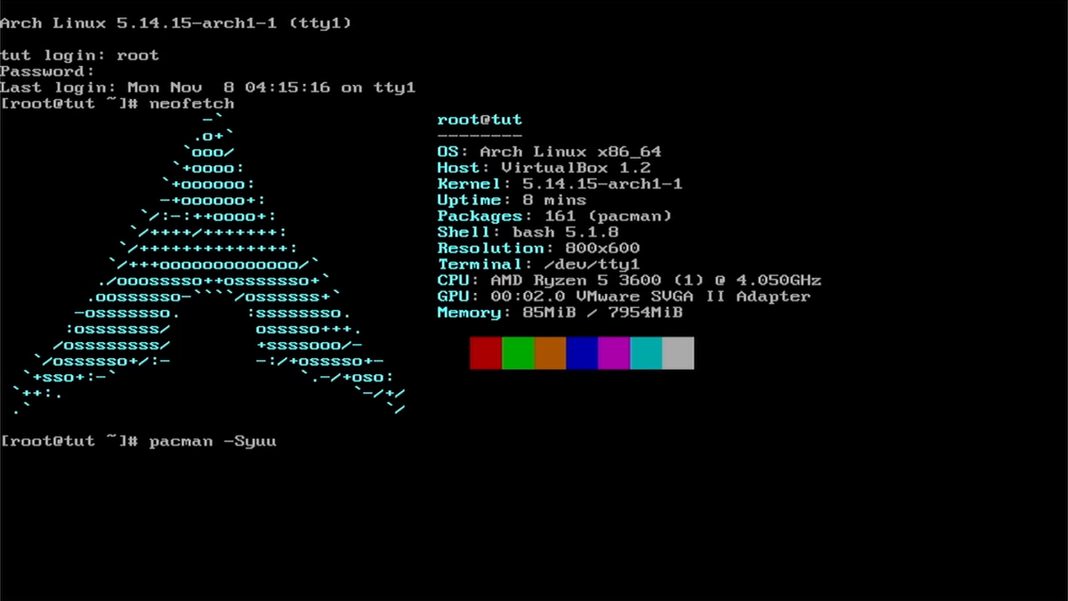
key("Return")
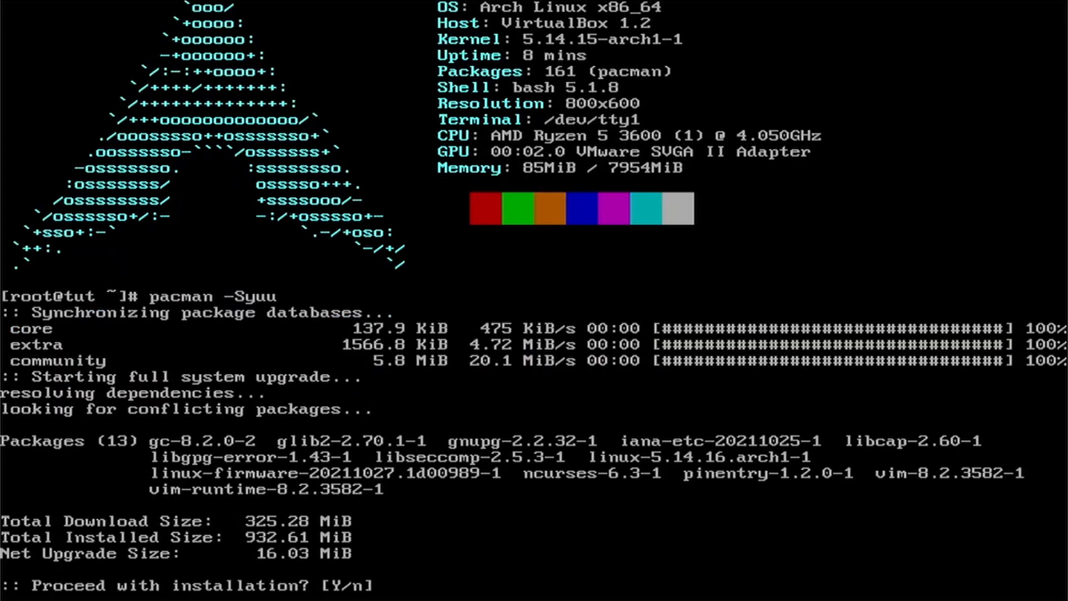
type("yes")
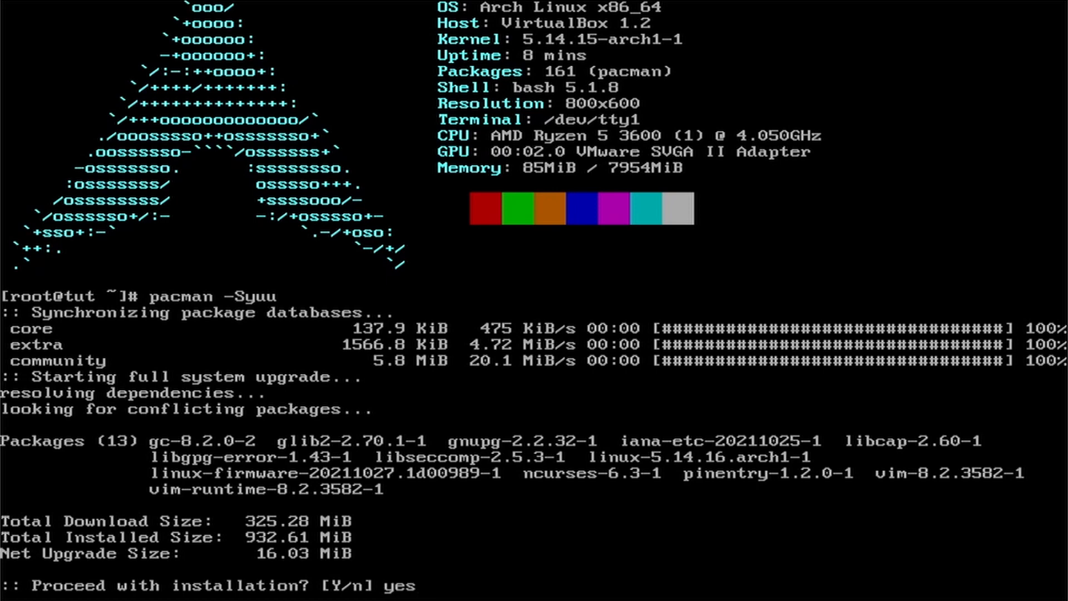
key("Return")
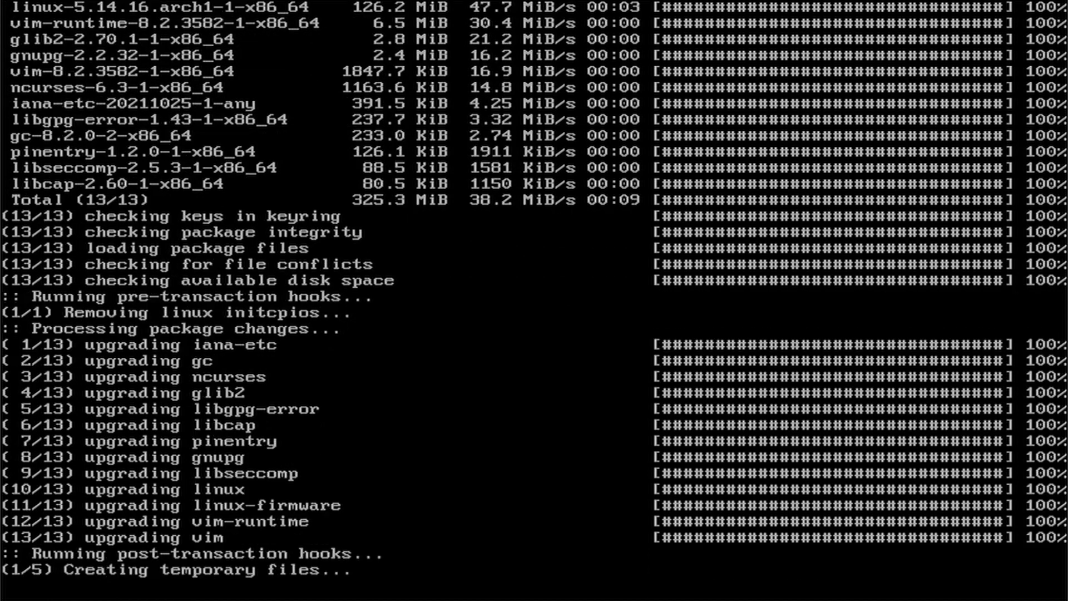
scroll("down", 3)
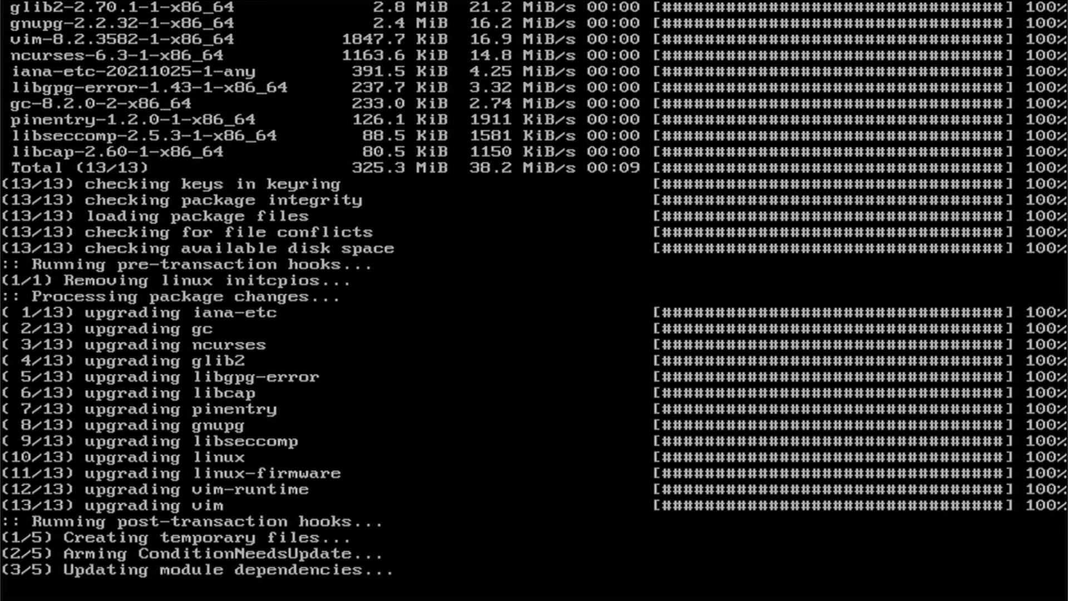
scroll("down", 3)
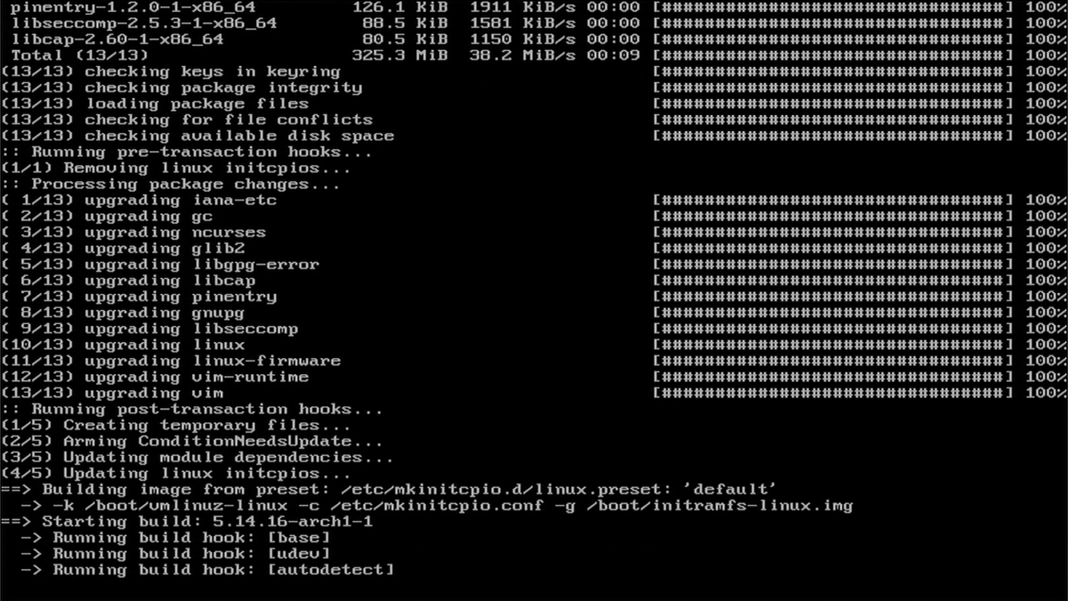
scroll("down", 3)
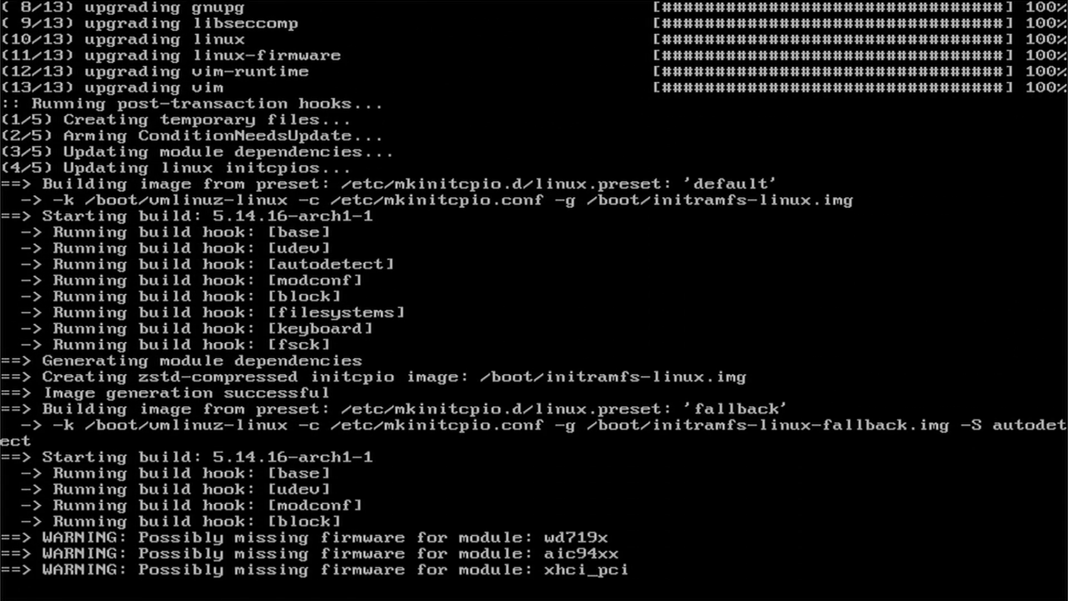
scroll("down", 3)
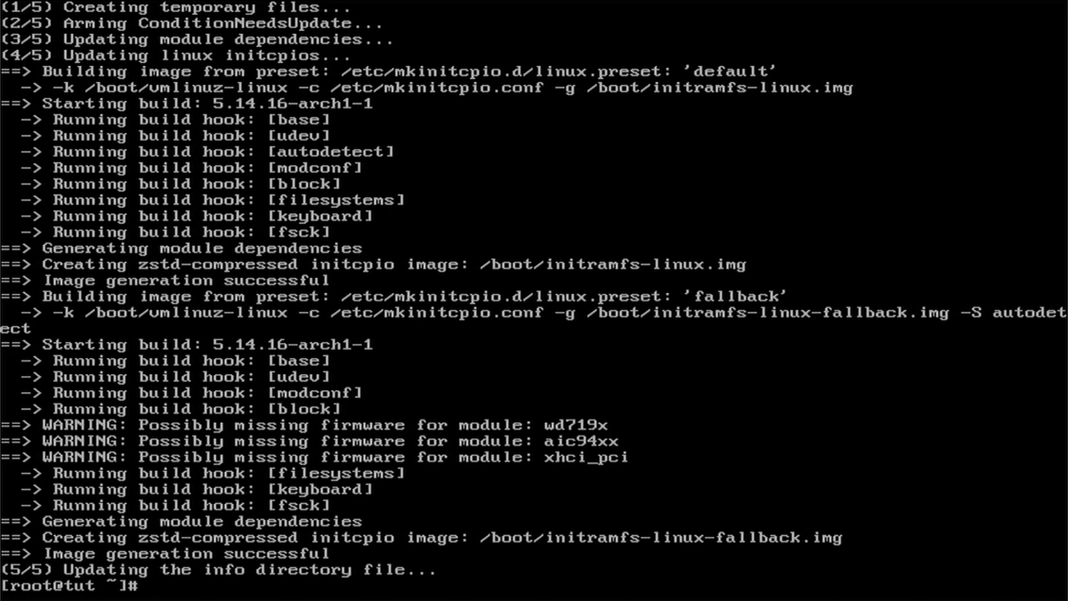
- Create user 'nick' with a home directory via useradd -m and set its password
type("useradd")
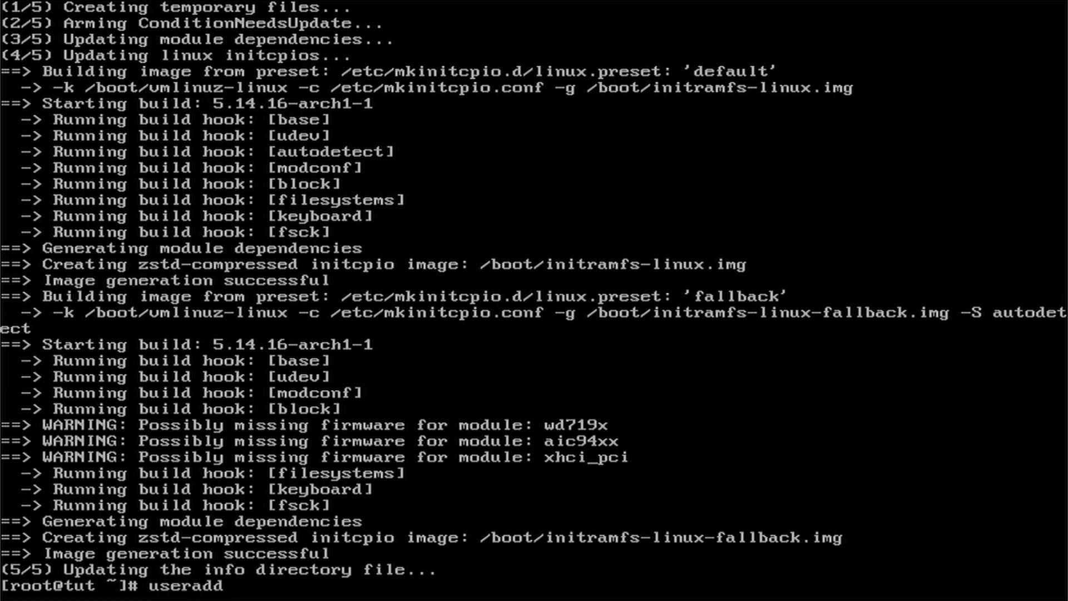
type("-m")
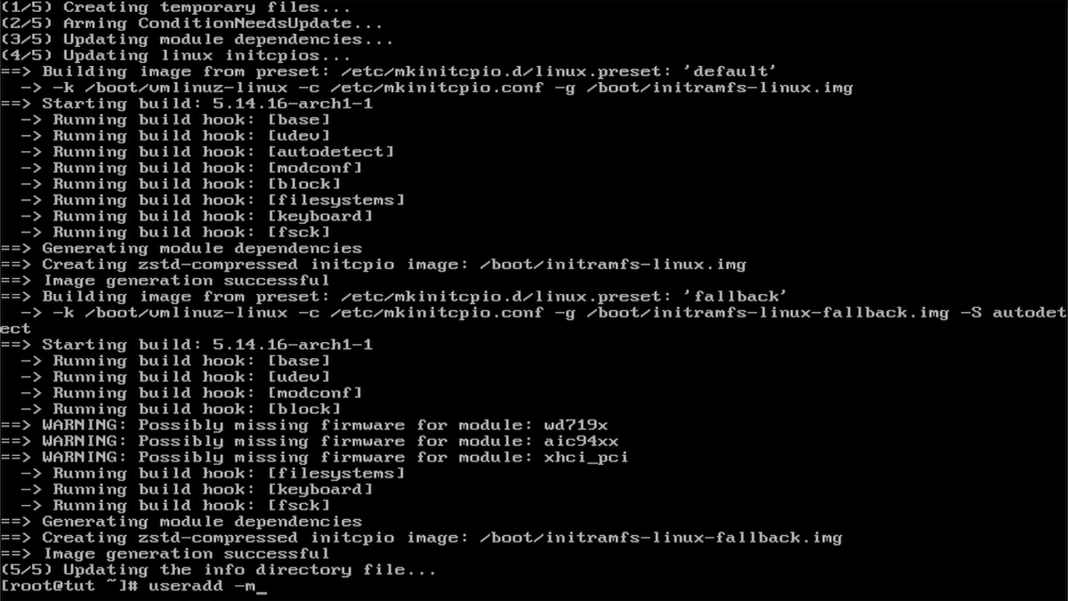
type("nick")
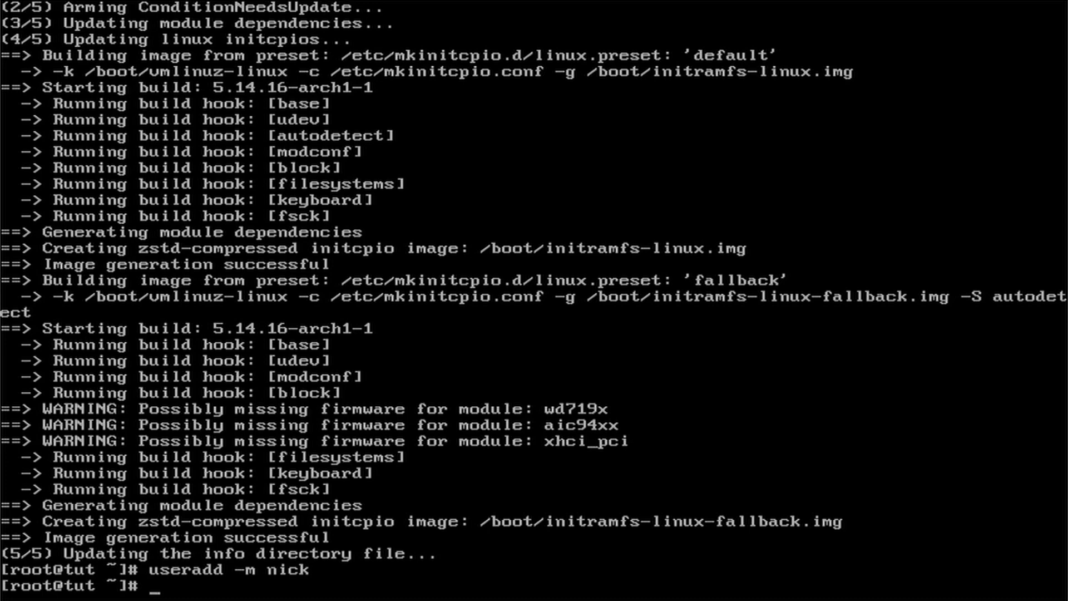
type("passwd nick")
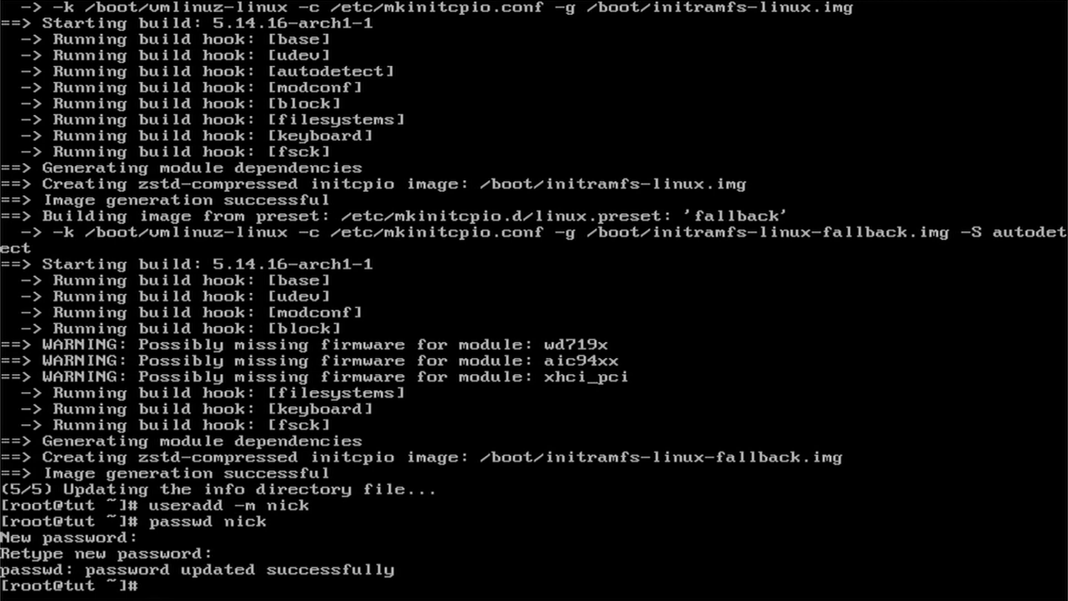
type("vim")
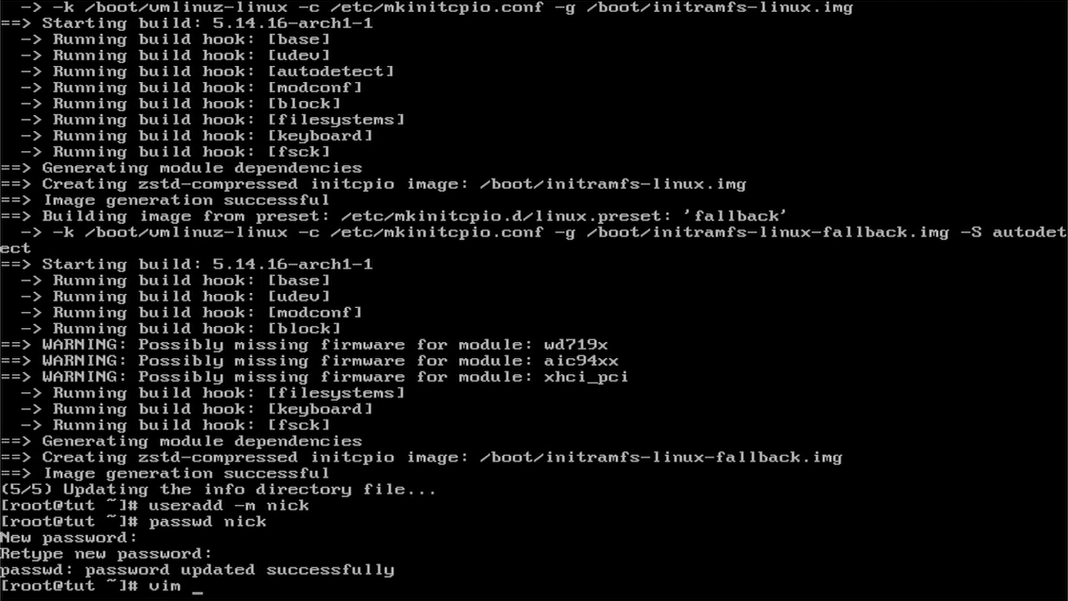
- Add 'nick ALL=(ALL) ALL' under User privilege specification in /etc/sudoers and write it
type("/etc/")
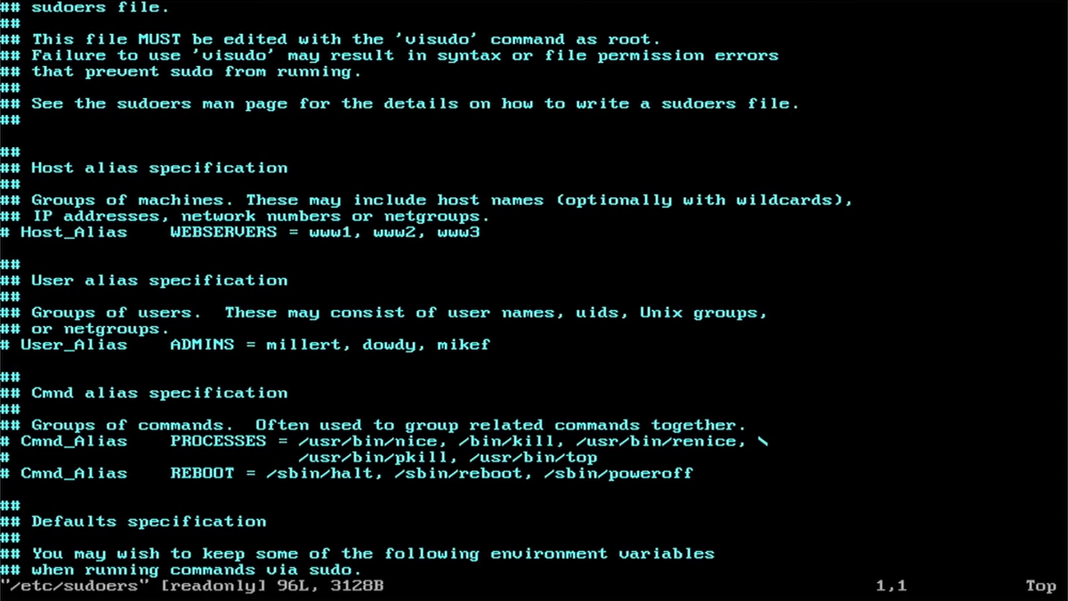
key("i")
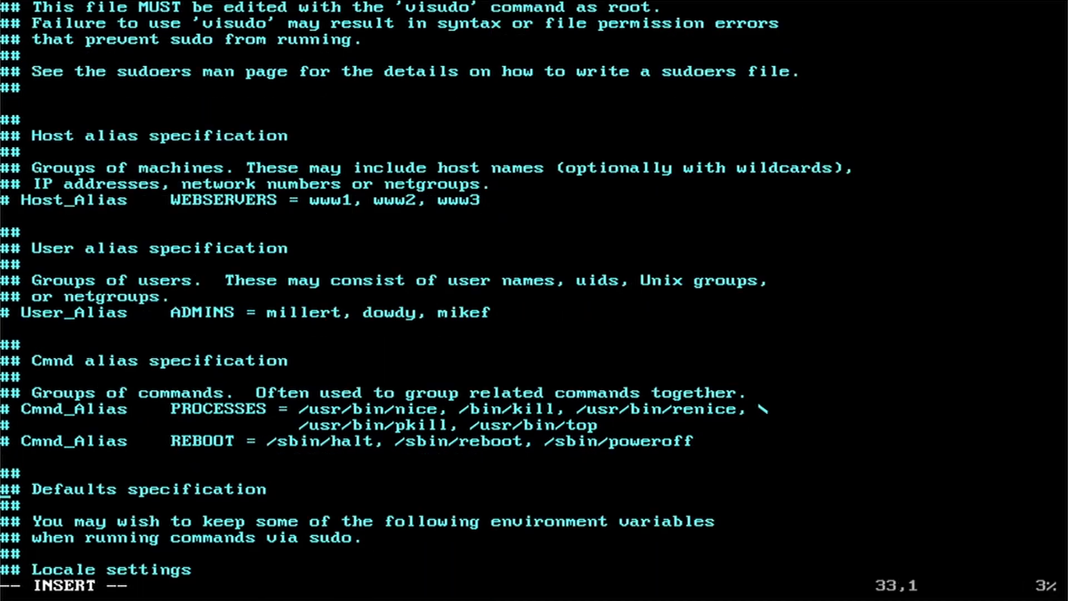
scroll("down", 3)
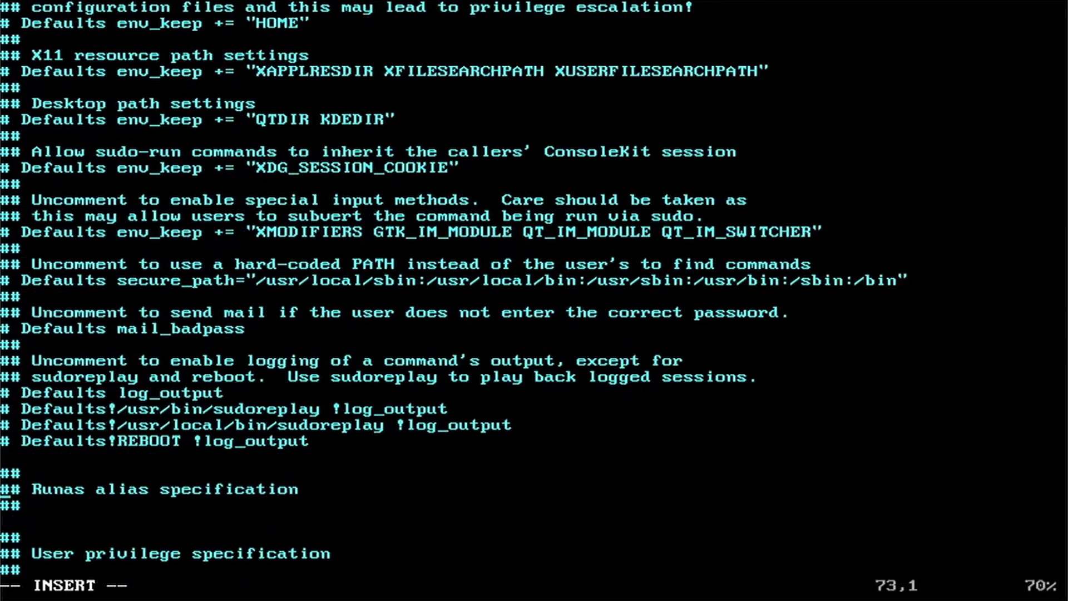
scroll("down", 3)
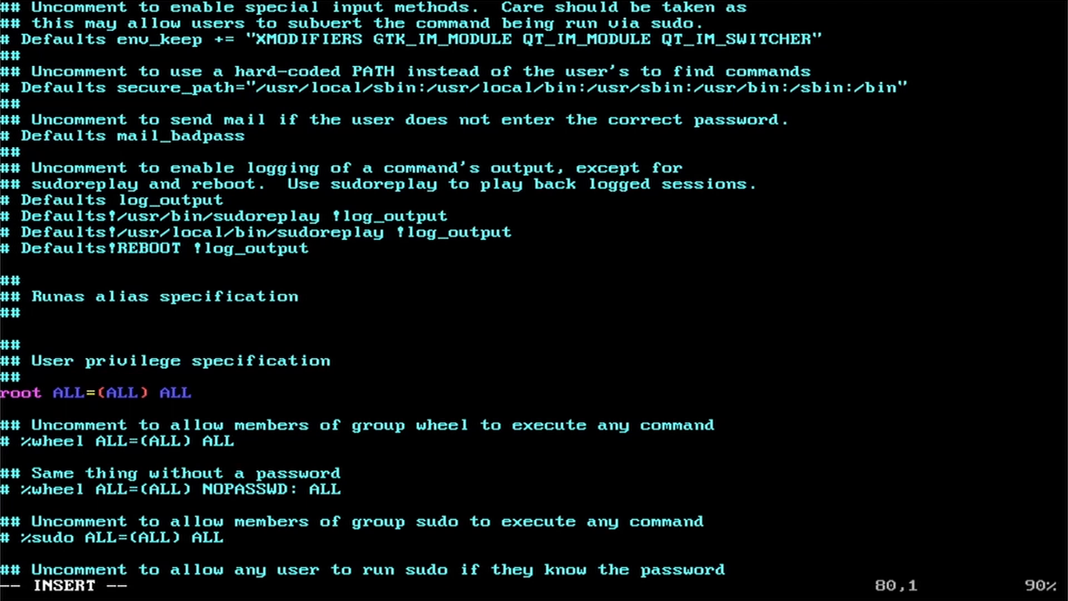
type("nick")
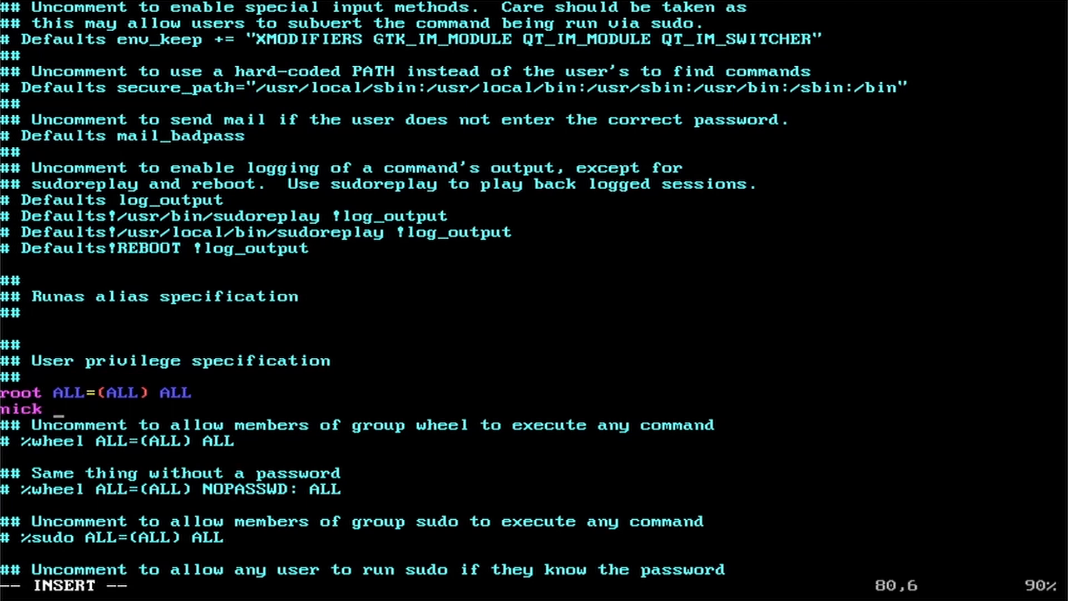
type("ALL=(ALL) ALL")
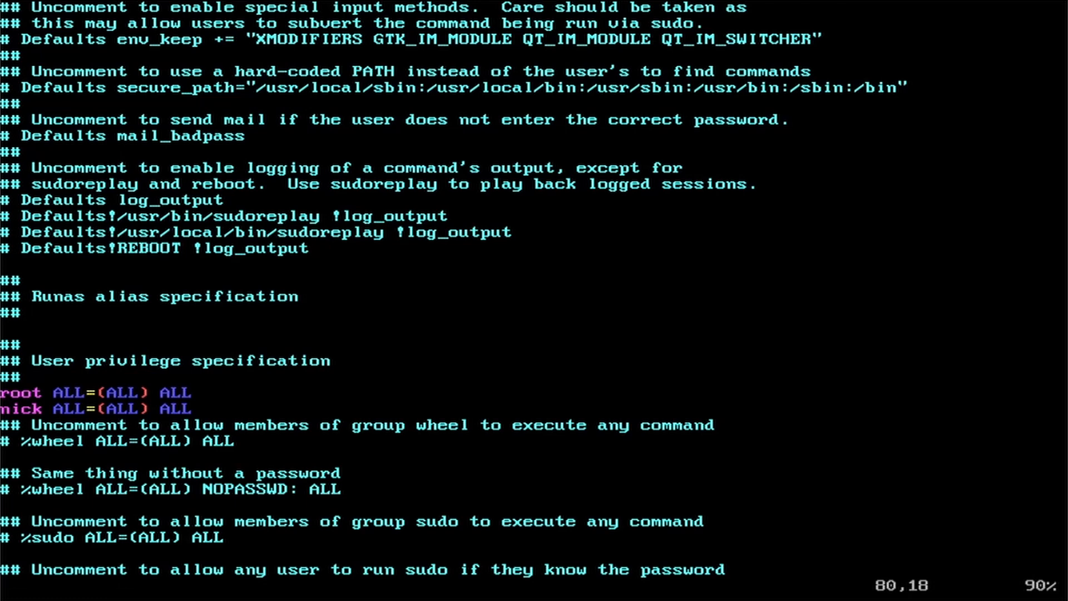
type(":W")
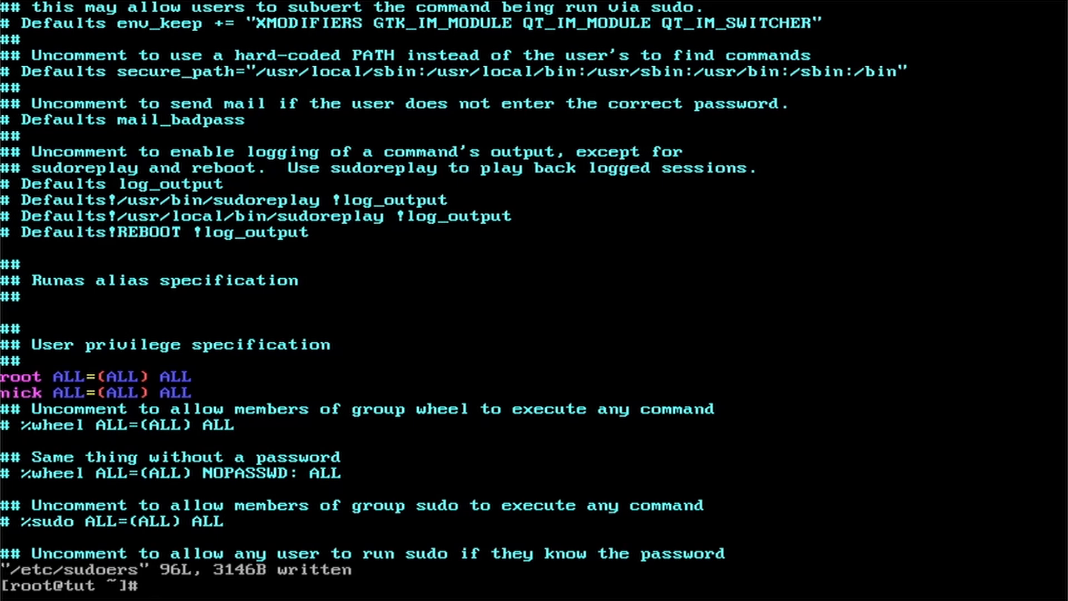
- Install xorg, plasma, plasma-wayland-session and kde-applications with pacman, accepting default selections
type("whoami")
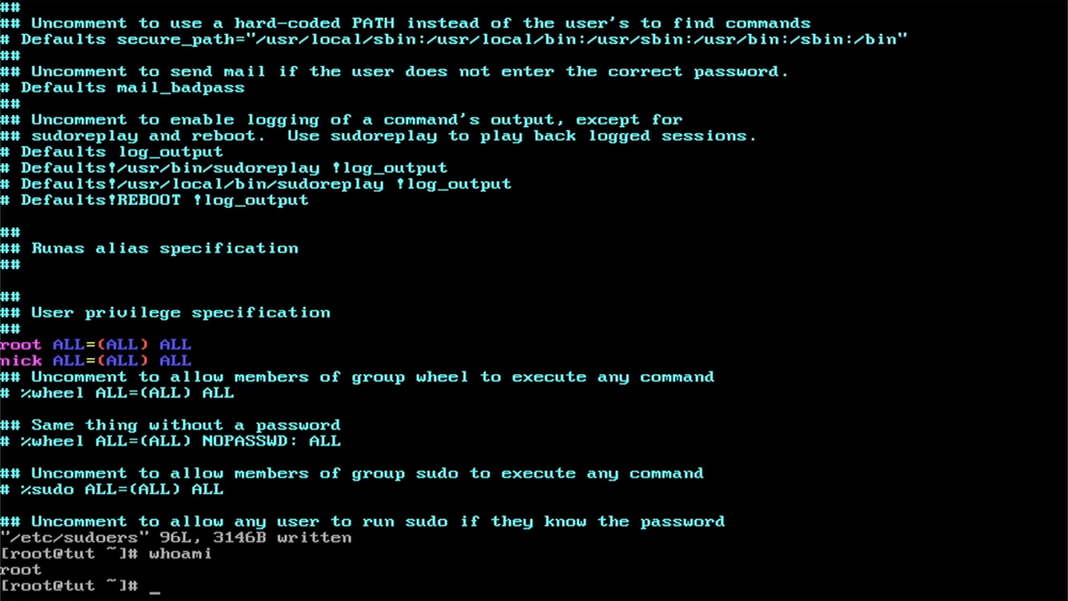
type("pac,am")
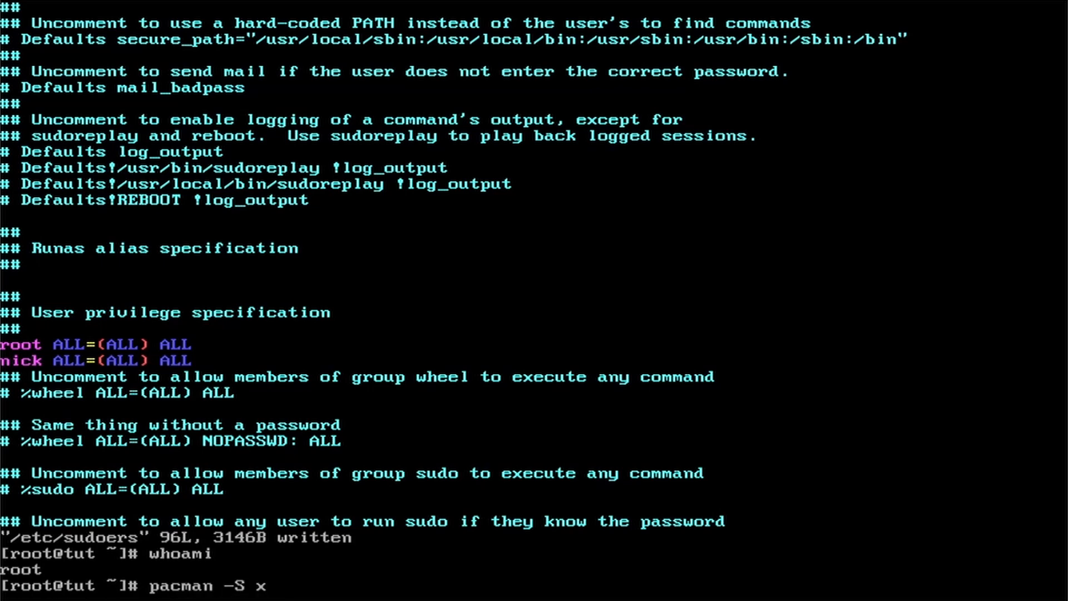
type("org plasma")
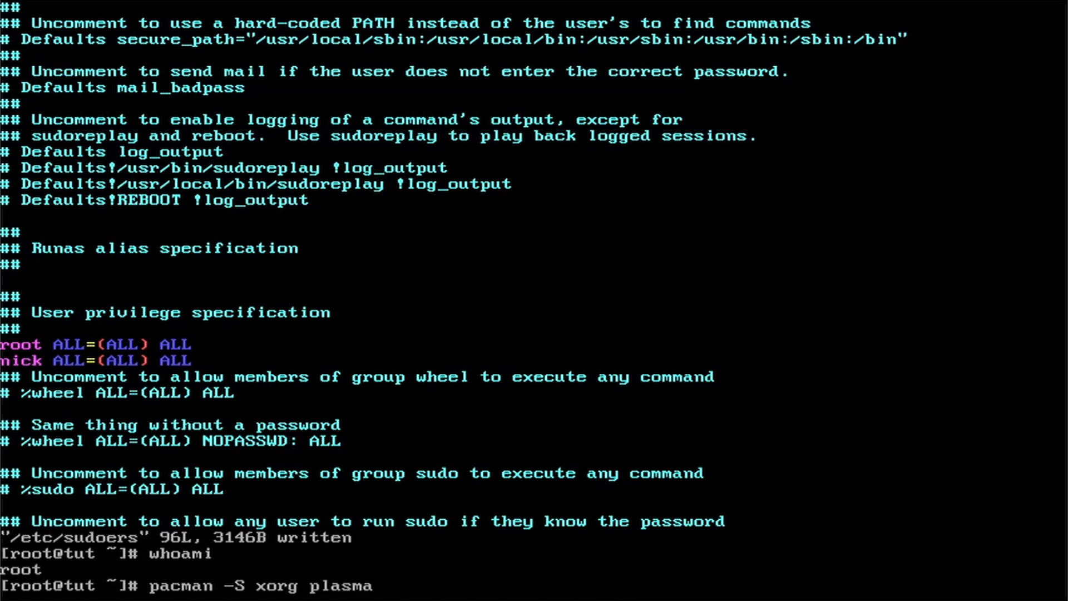
type("plasma-")
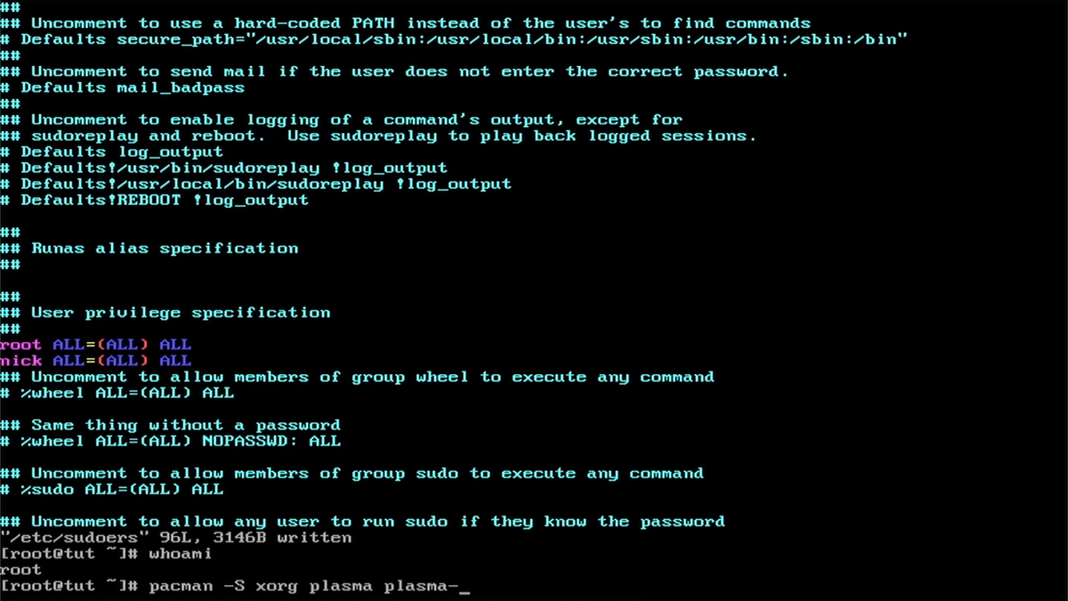
type("wayland")
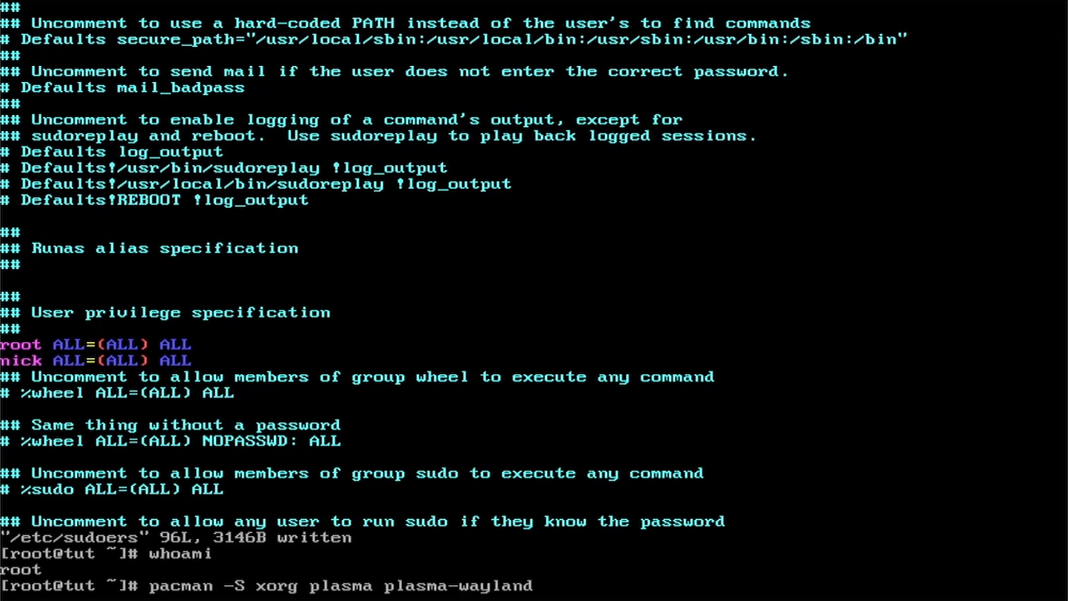
type("-session")
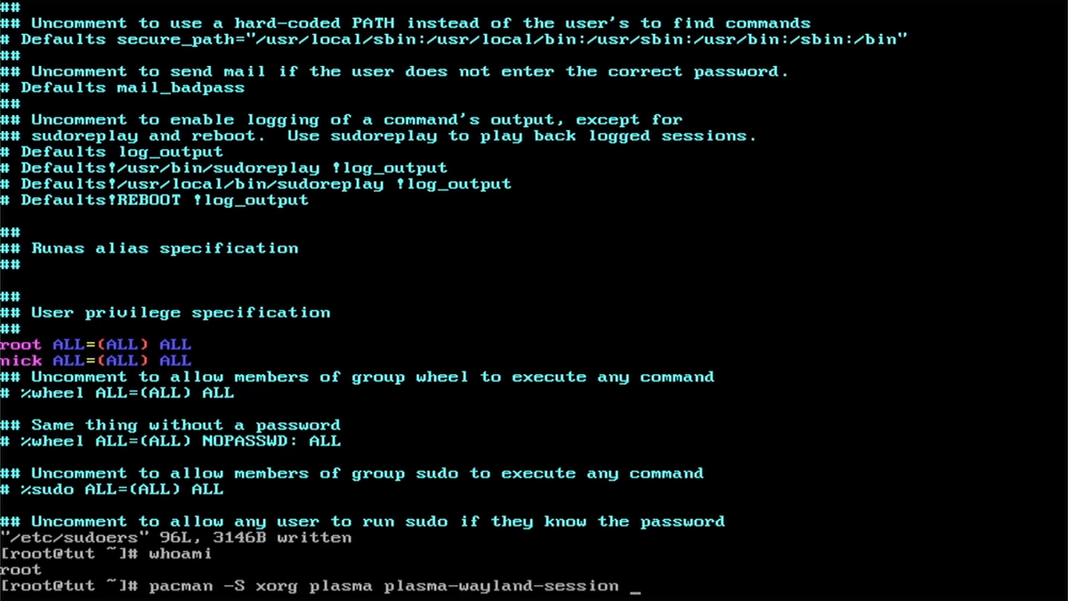
type("kde-appl")
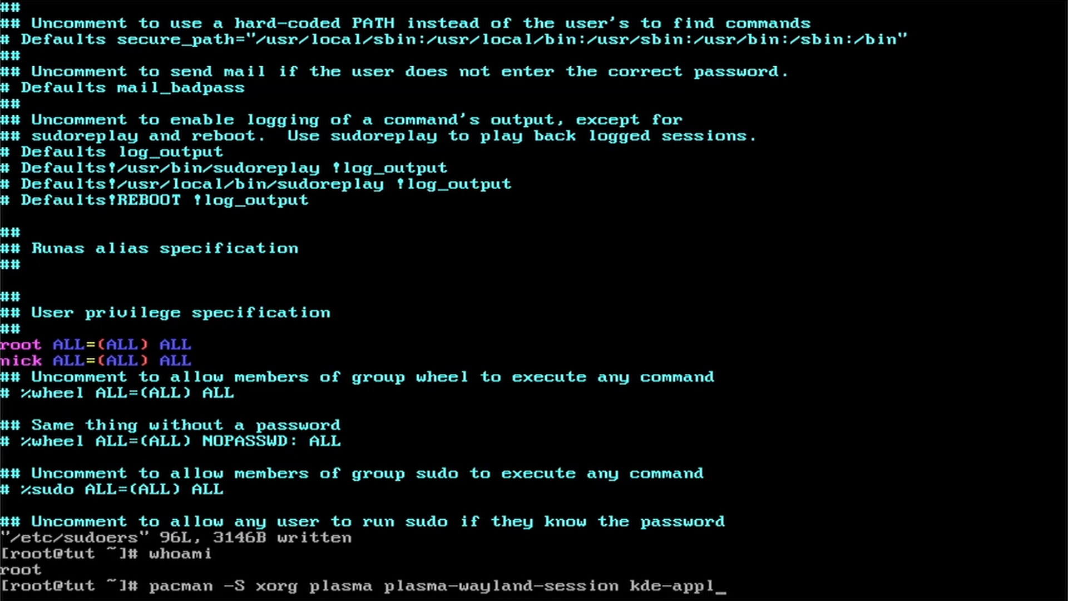
type("ic")
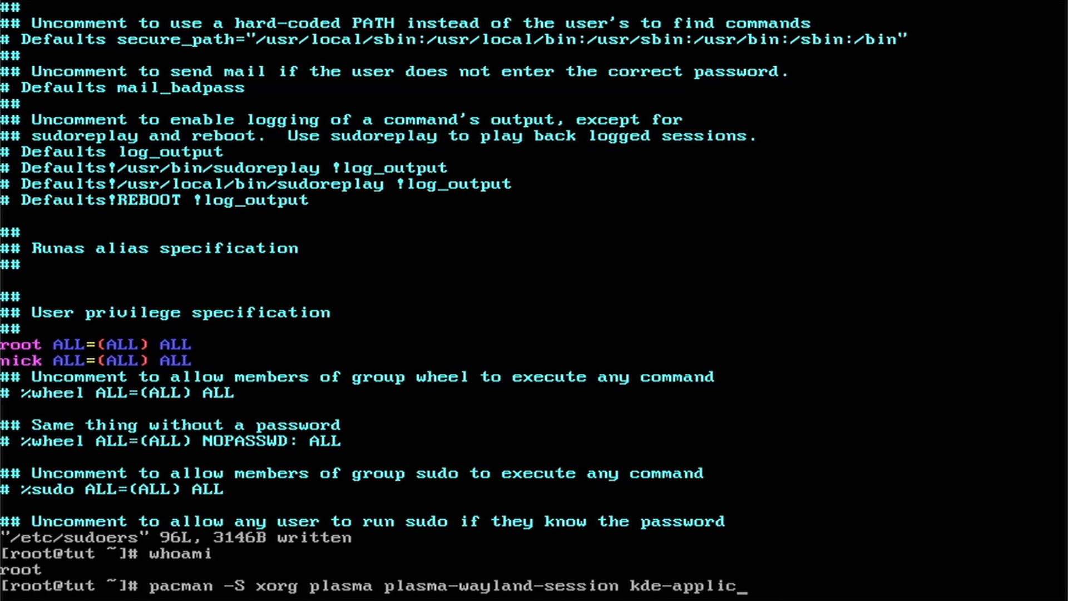
key("Return")
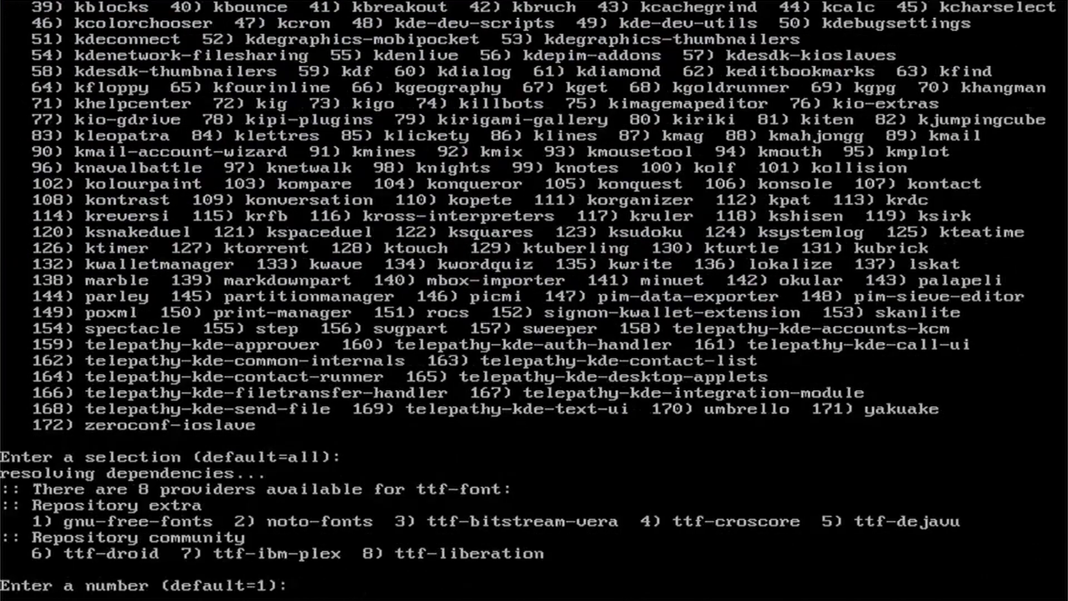
key("Return")
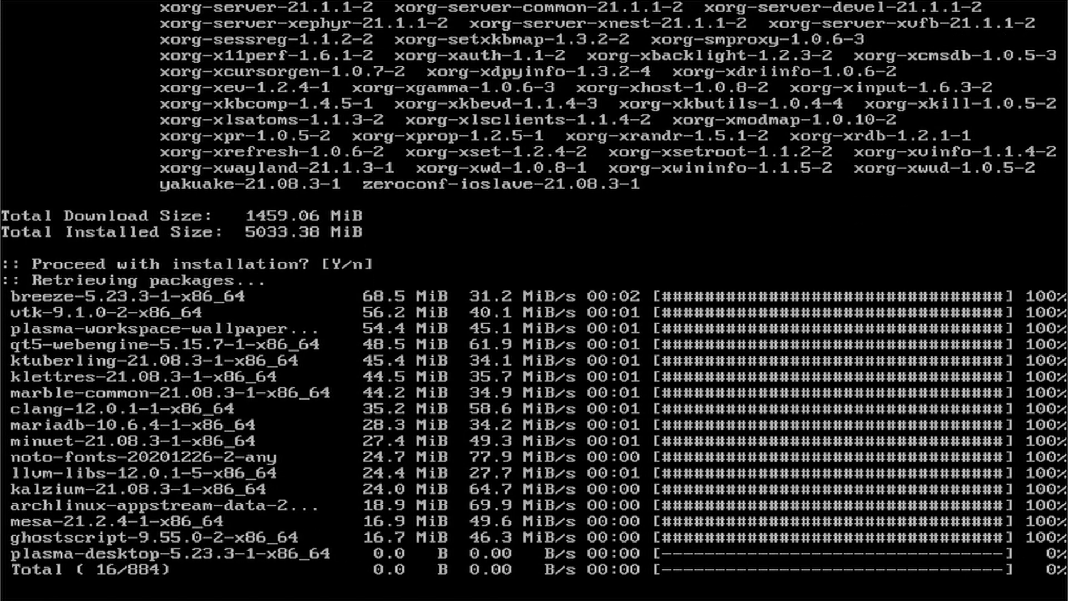
- Wait for the desktop packages and post-install hooks to finish installing
scroll("down", 3)
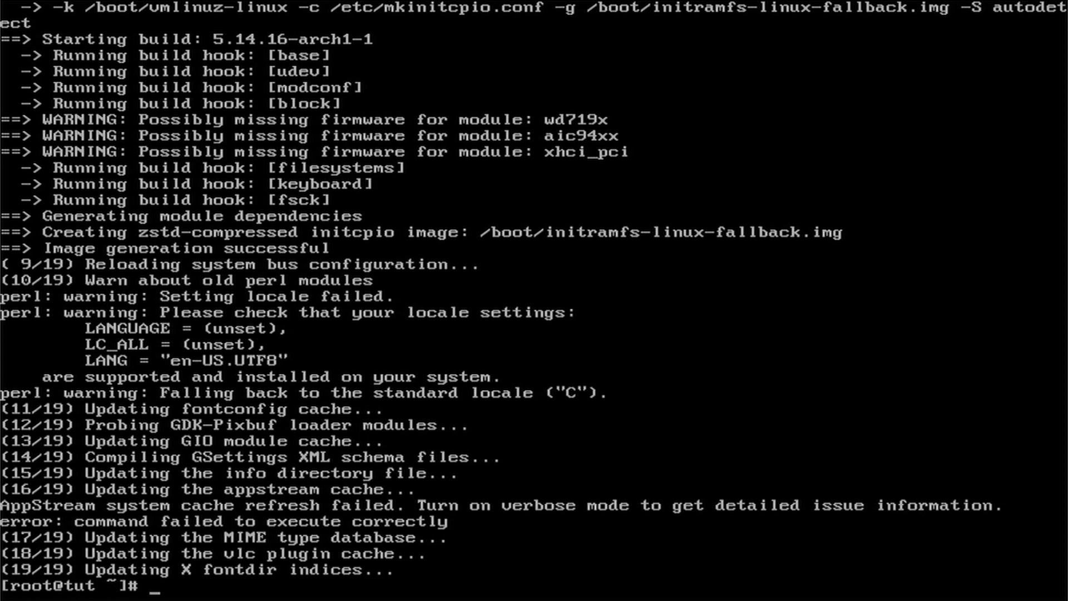
- Enable the sddm and NetworkManager services with systemctl, then reboot now
type("systemctl enabl")
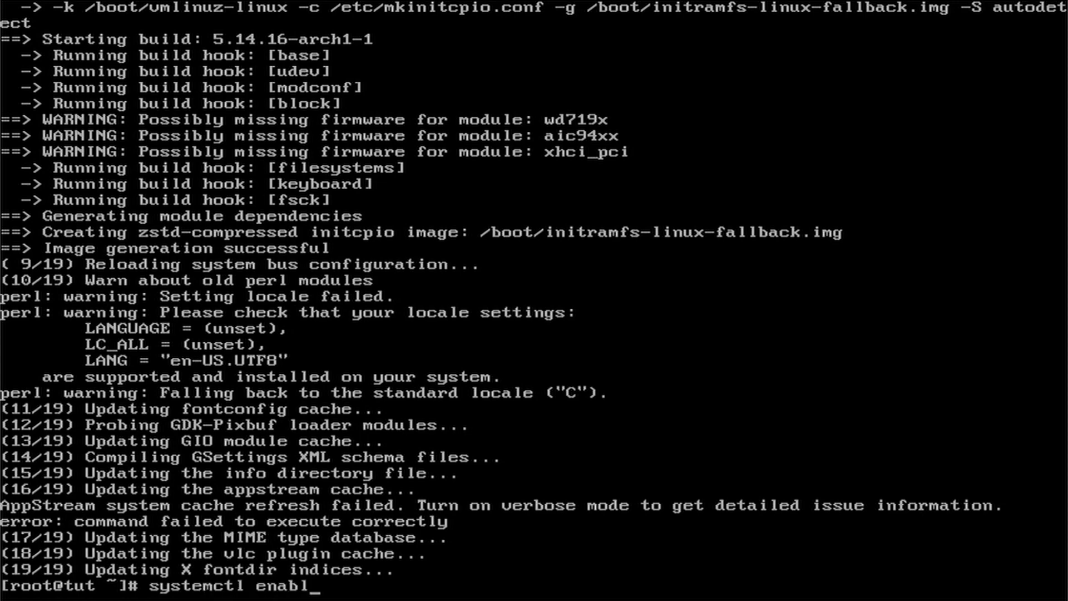
type("e sddm")
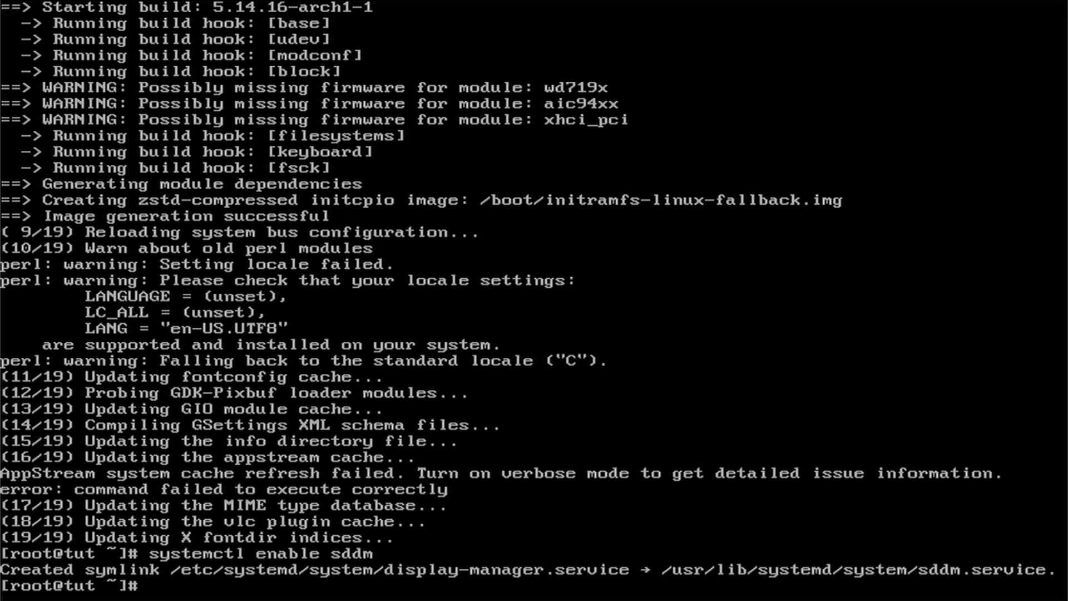
type("systemctl enable")
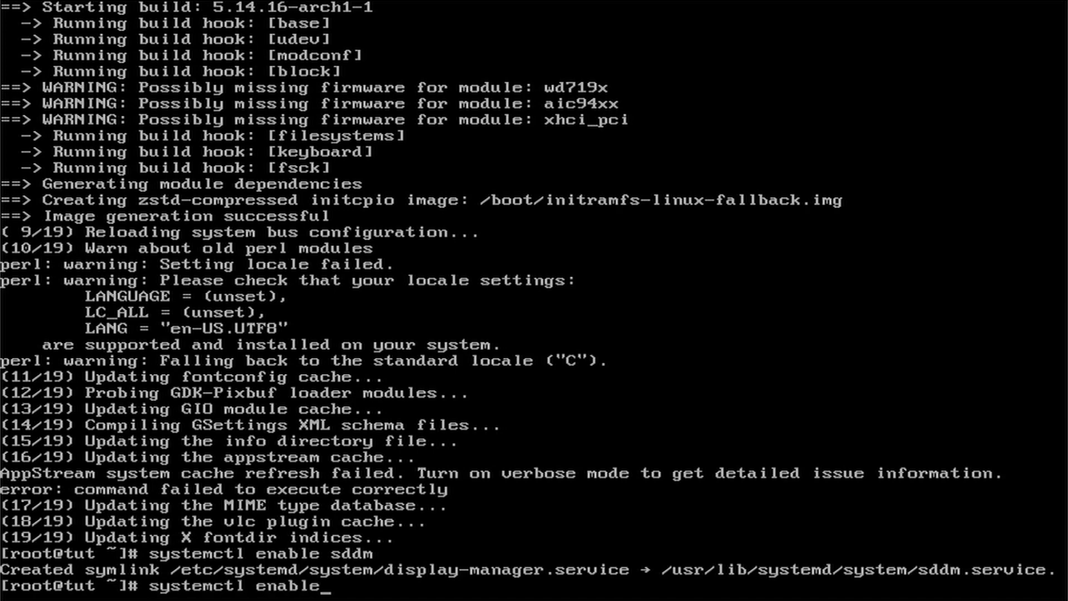
type("NetworkManage")
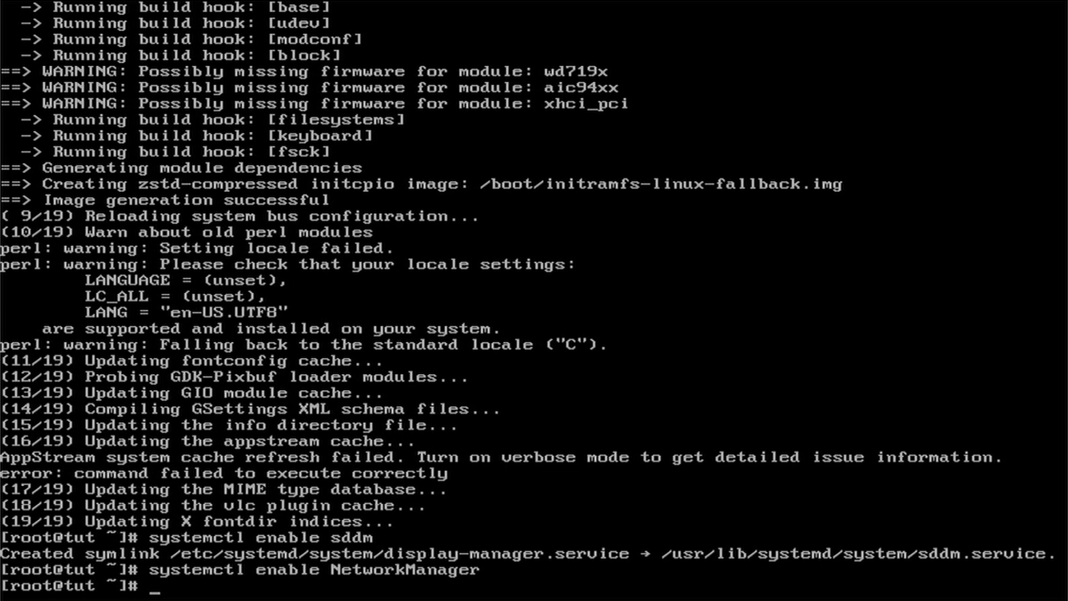
type("reboot now")
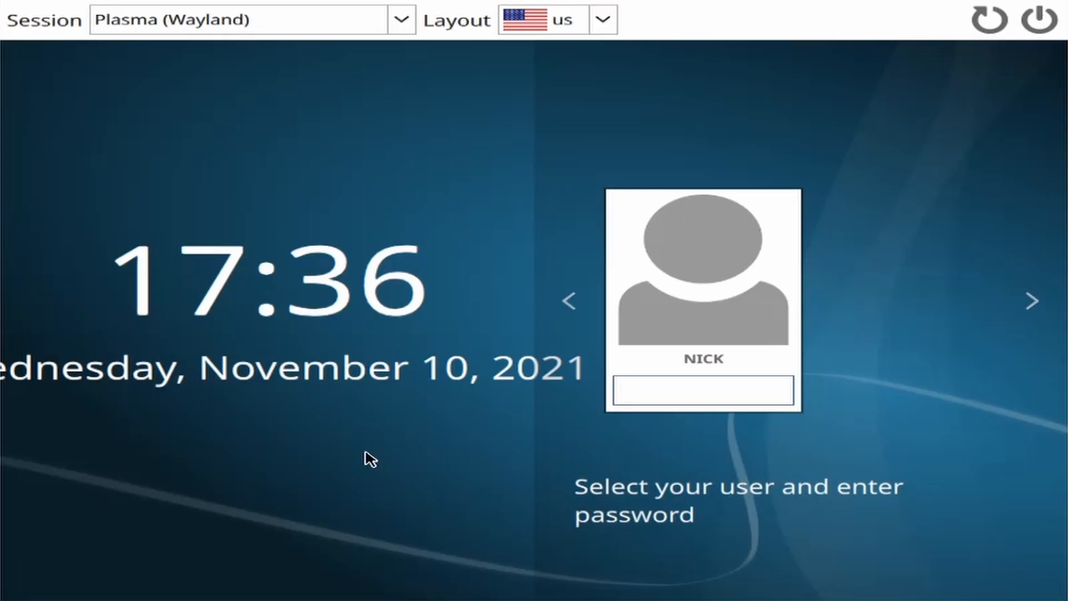
- Choose the Plasma (Wayland) session and log in to the KDE desktop
left_click(400, 19)
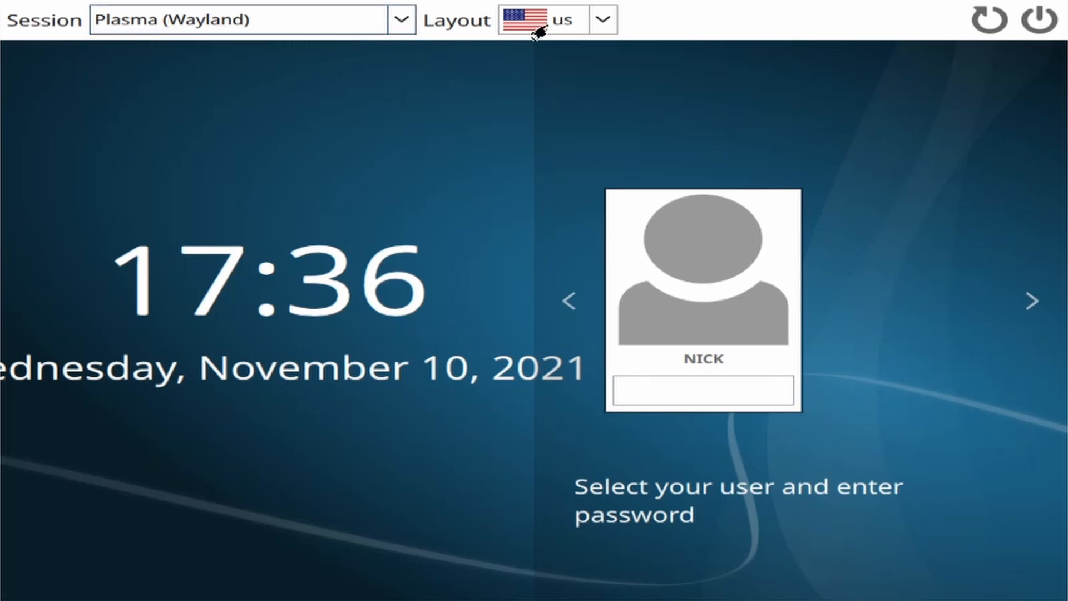
left_click(703, 390)
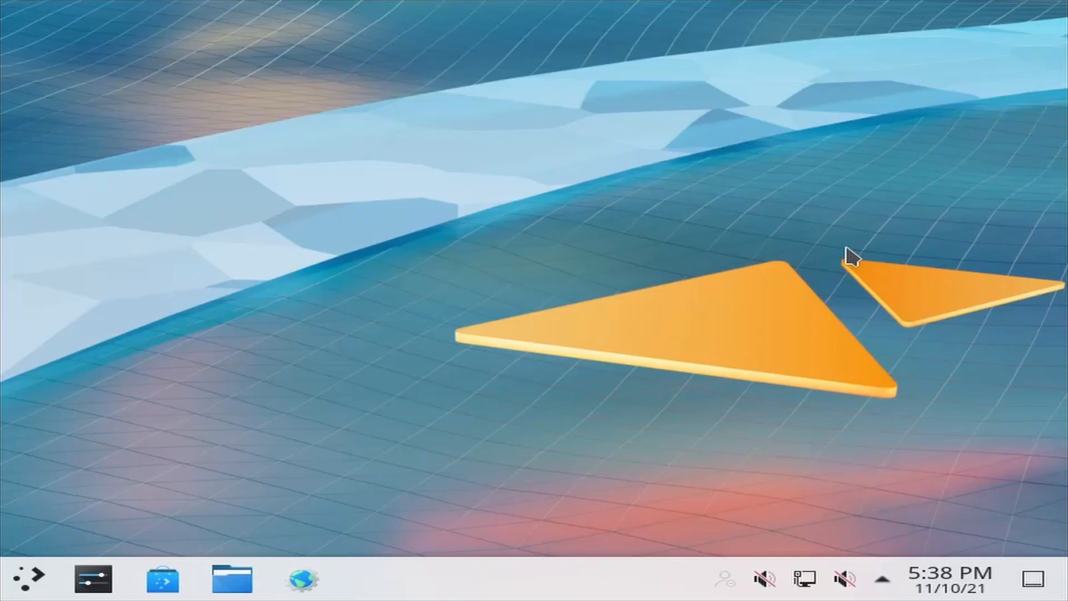
mouse_move(848, 286)
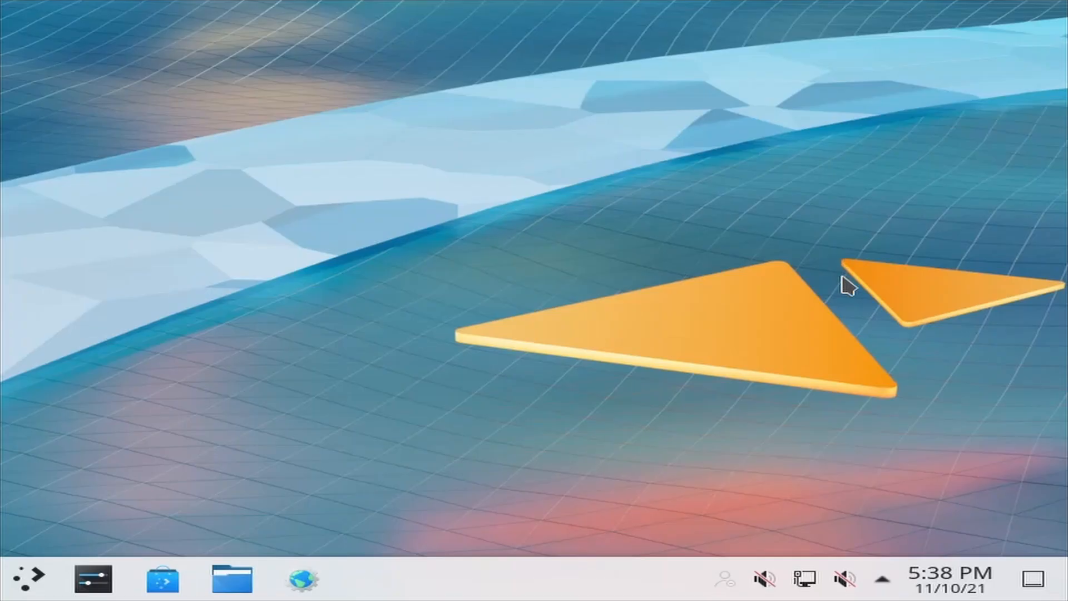
mouse_move(293, 223)
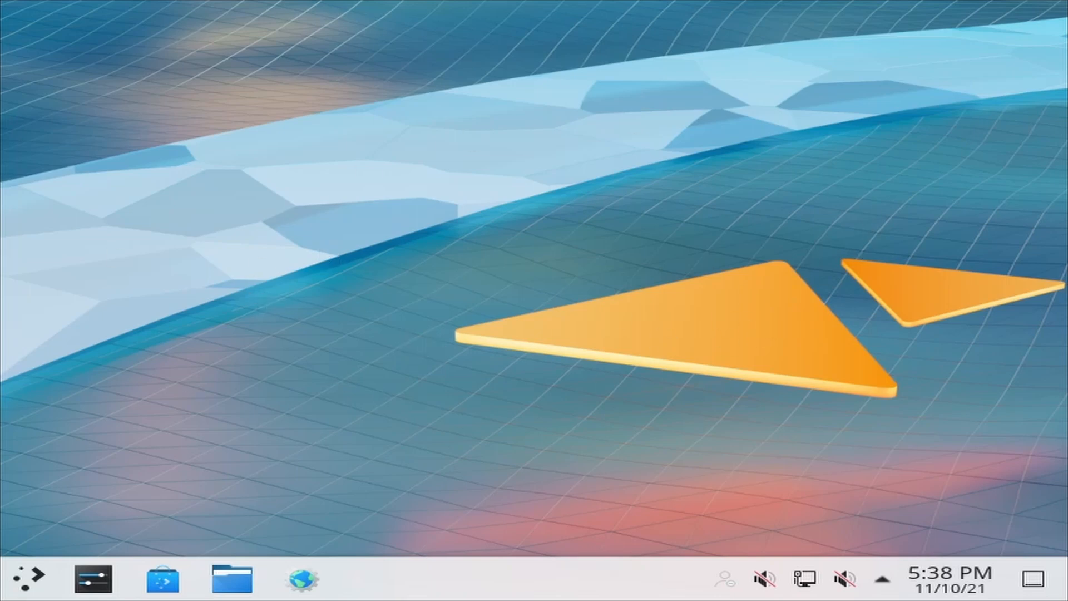
mouse_move(194, 437)
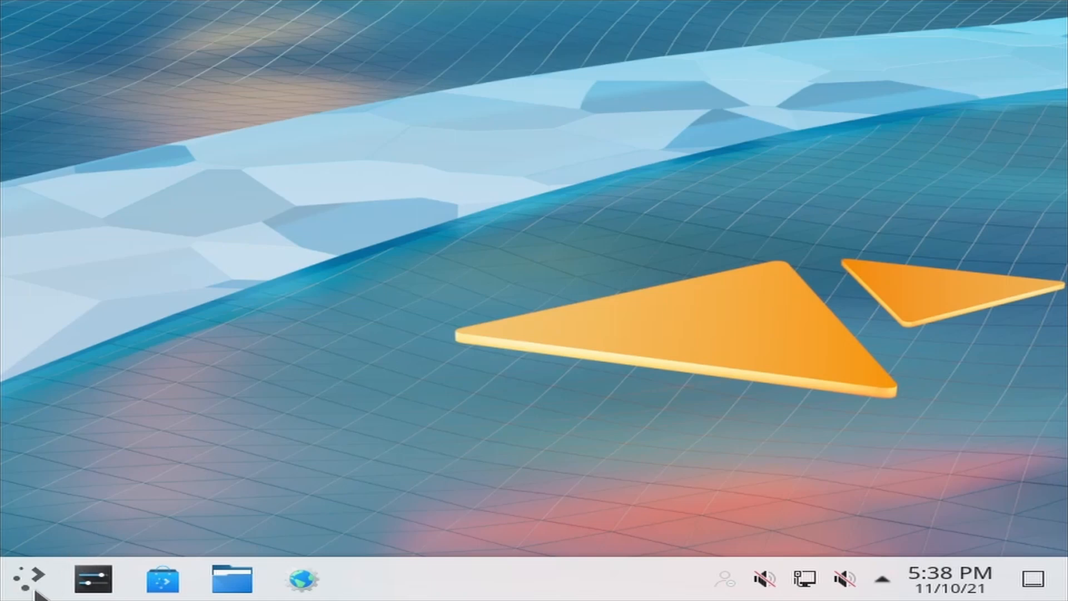
- Browse the Application Launcher, close it, and launch System Settings from the taskbar
left_click(26, 578)
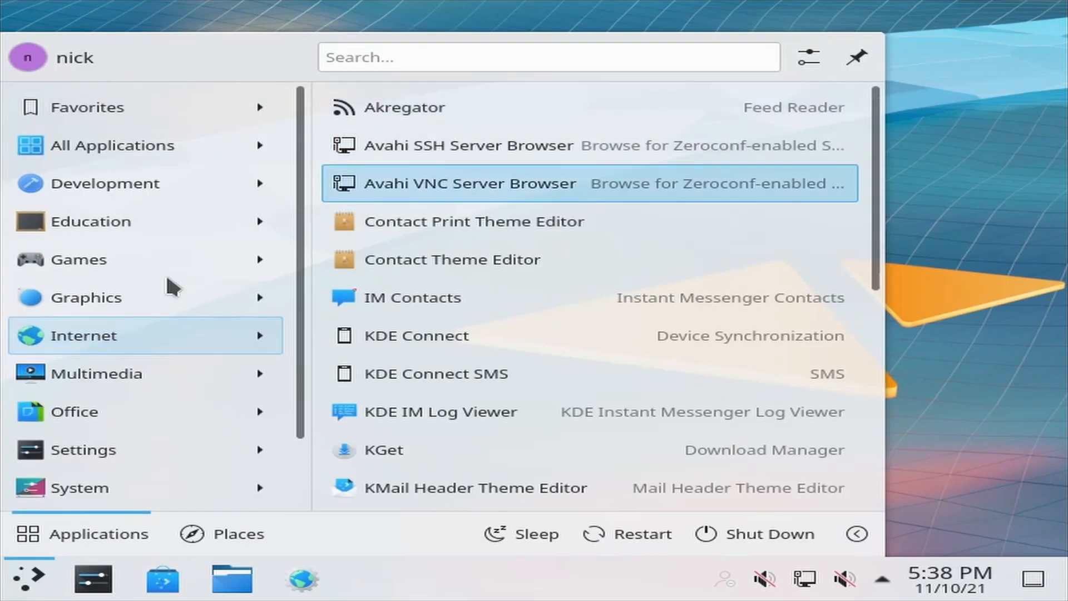
left_click(88, 107)
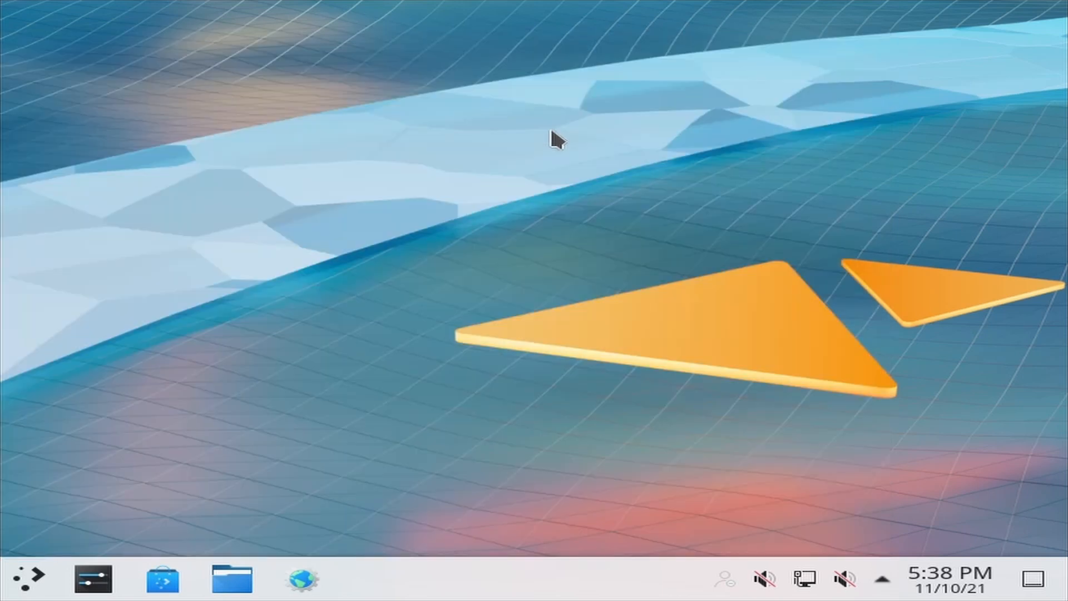
left_click(93, 578)
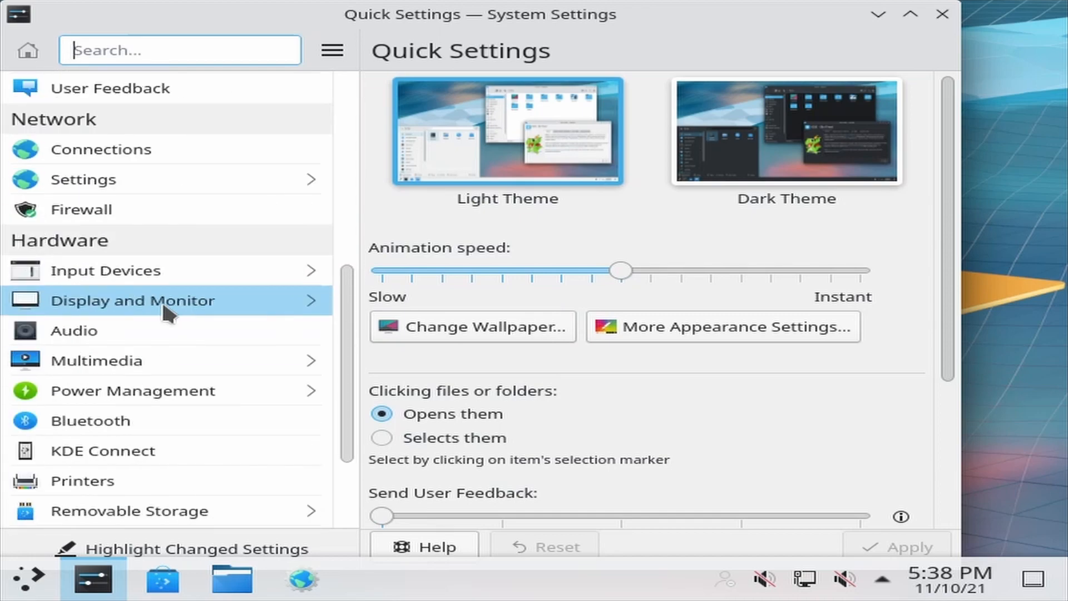
- Set the display to 1920x1080 (16:9), apply and keep it, then close System Settings
left_click(133, 301)
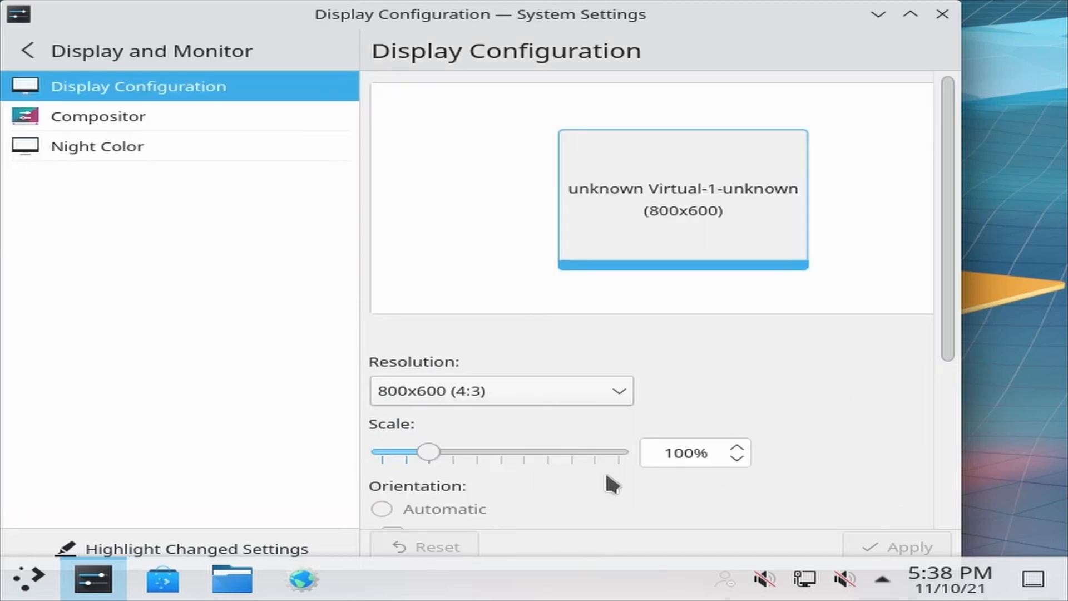
left_click(501, 390)
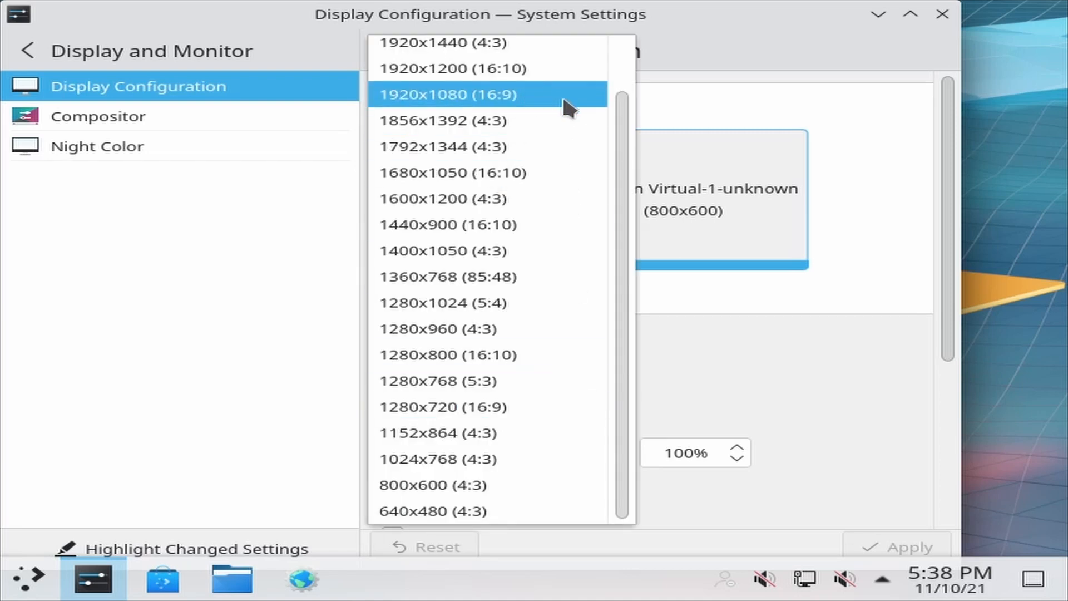
left_click(466, 95)
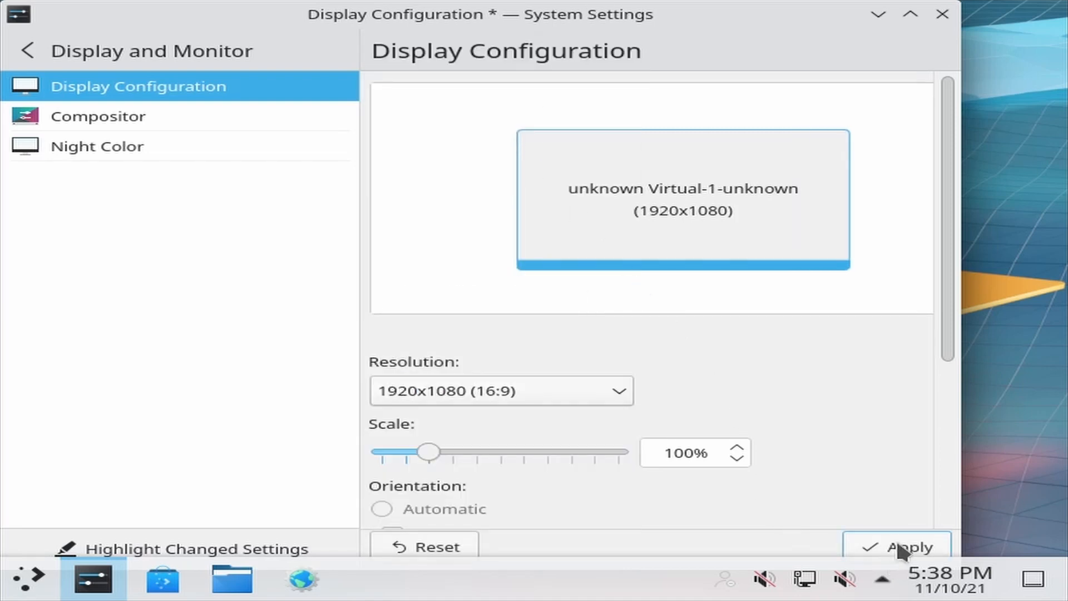
left_click(898, 547)
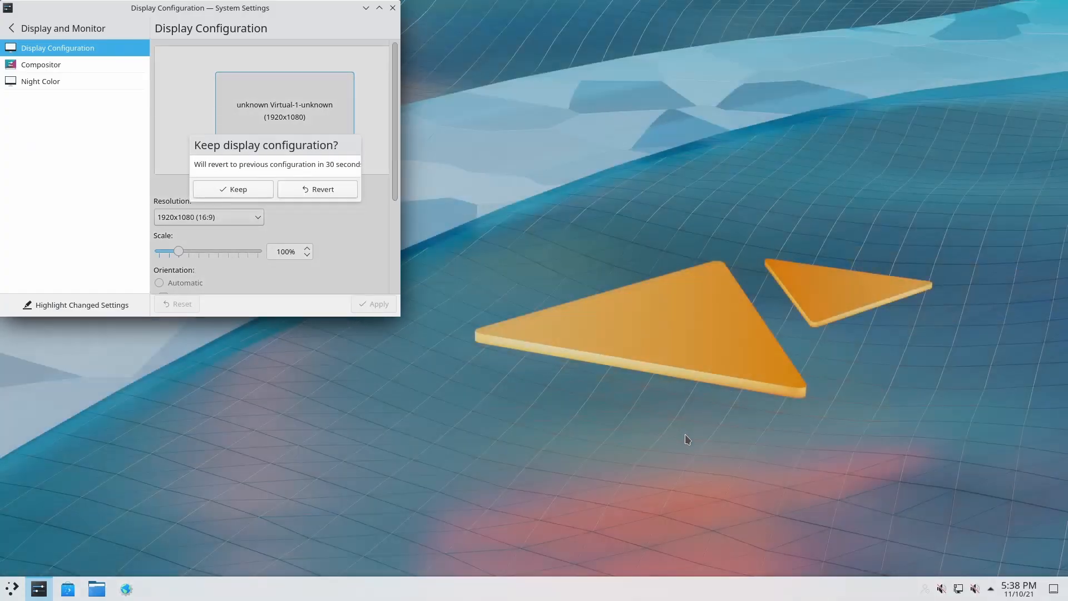
left_click(232, 189)
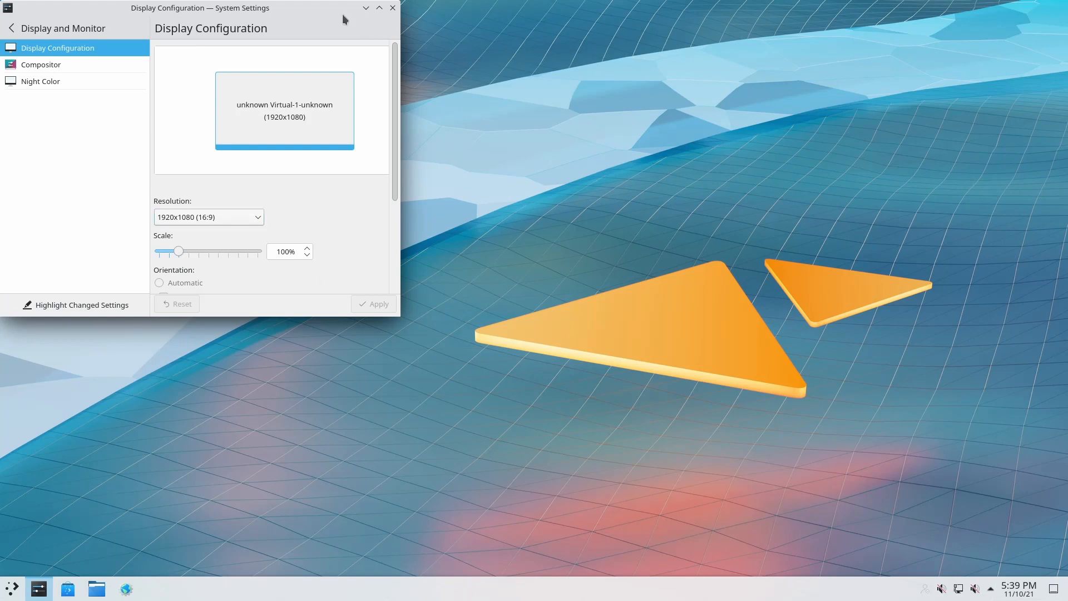
left_click(392, 8)
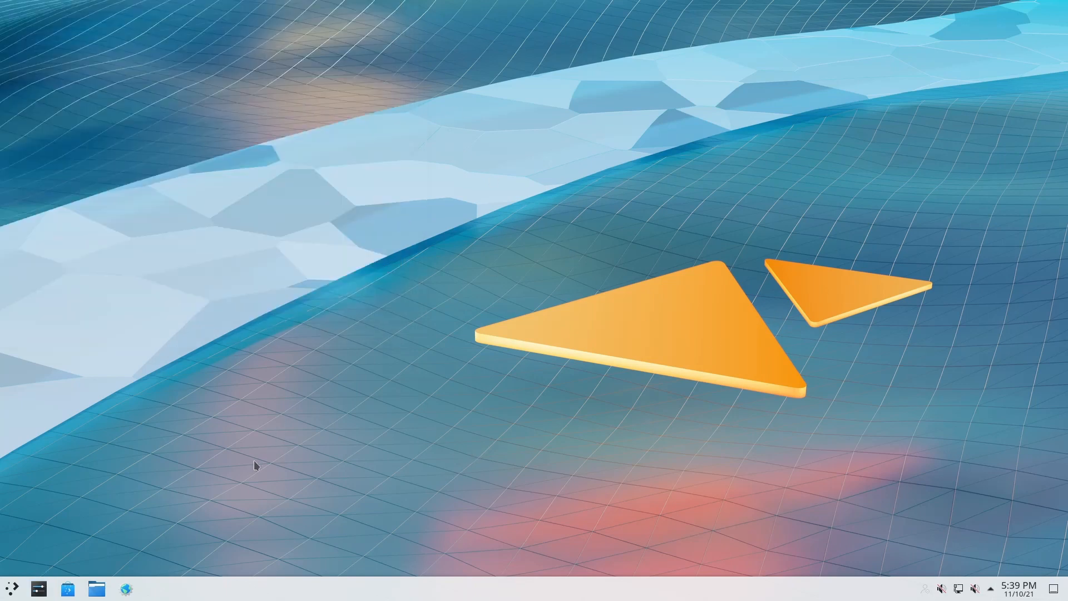
mouse_move(210, 455)
type("k")
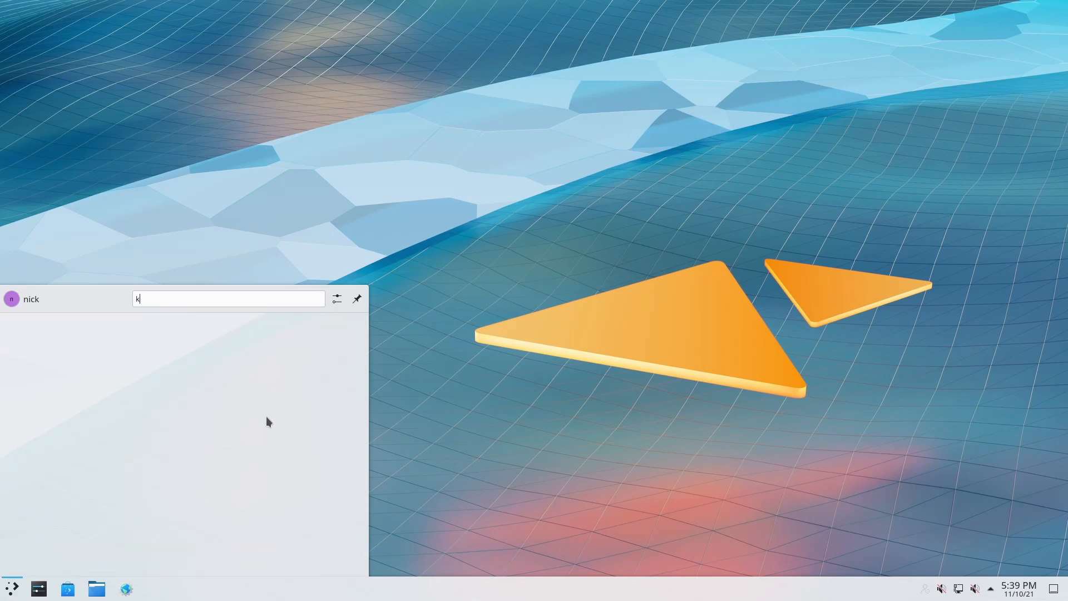
- Search the application launcher for 'konsole' and launch Konsole
key("Escape")
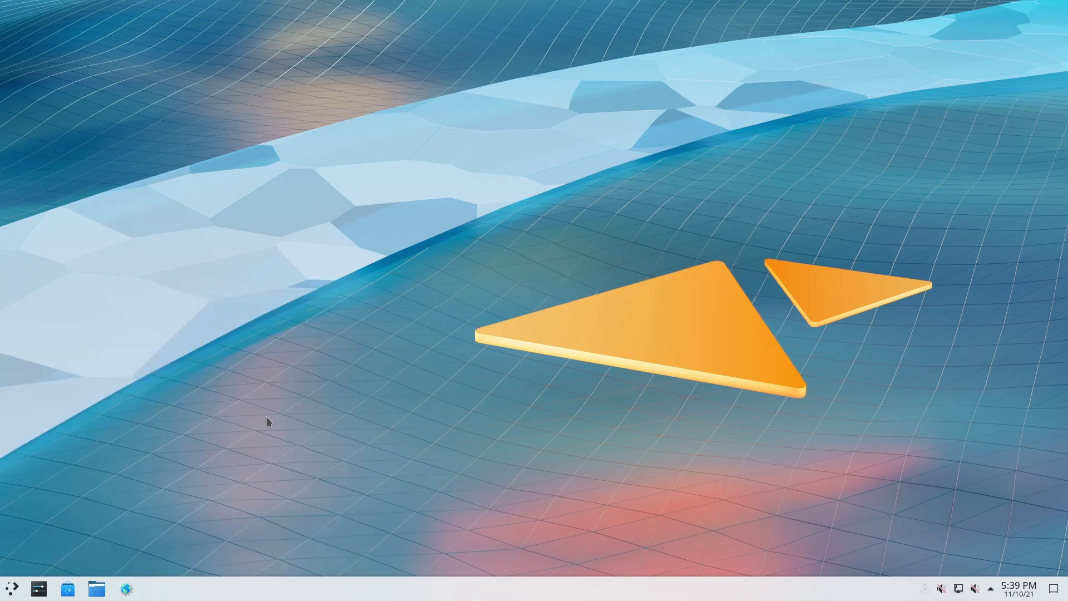
type("konsole")
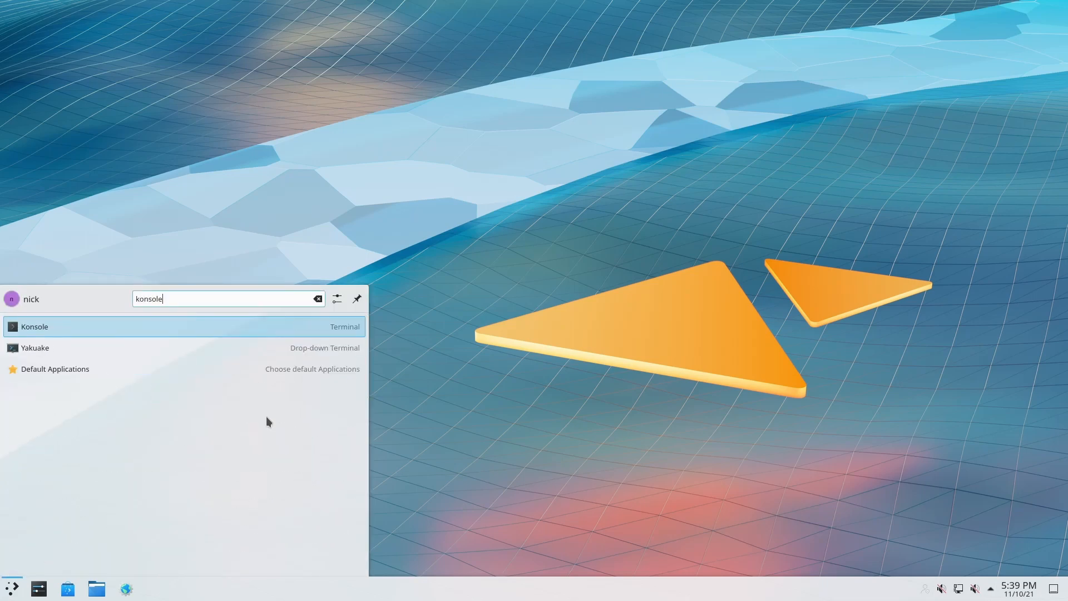
left_click(34, 327)
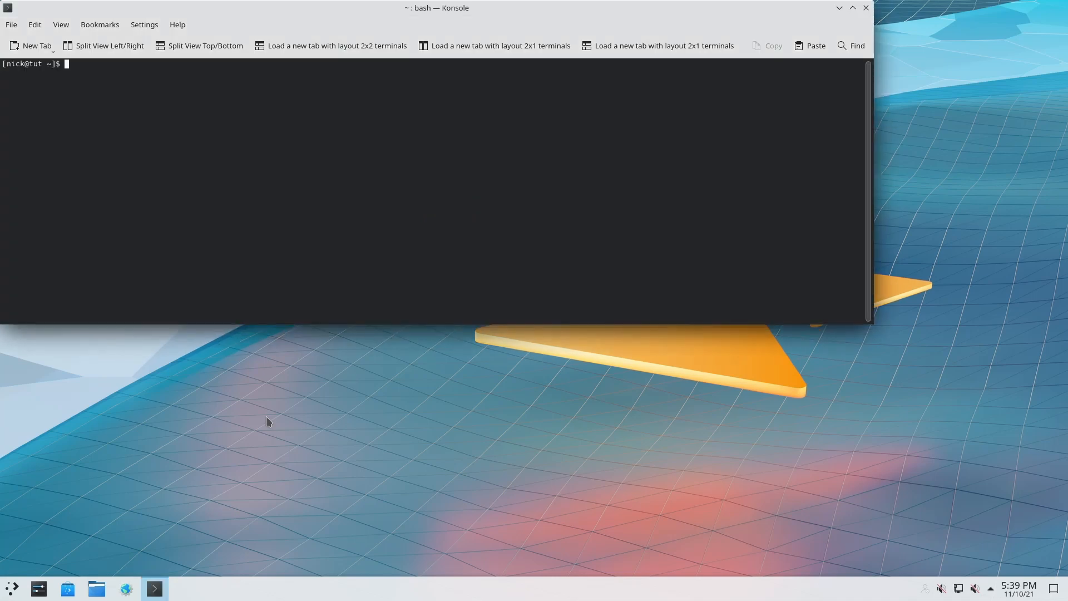
- Finish the sudo pacman -S firefox install, then open the application launcher
type("sudo pacman")
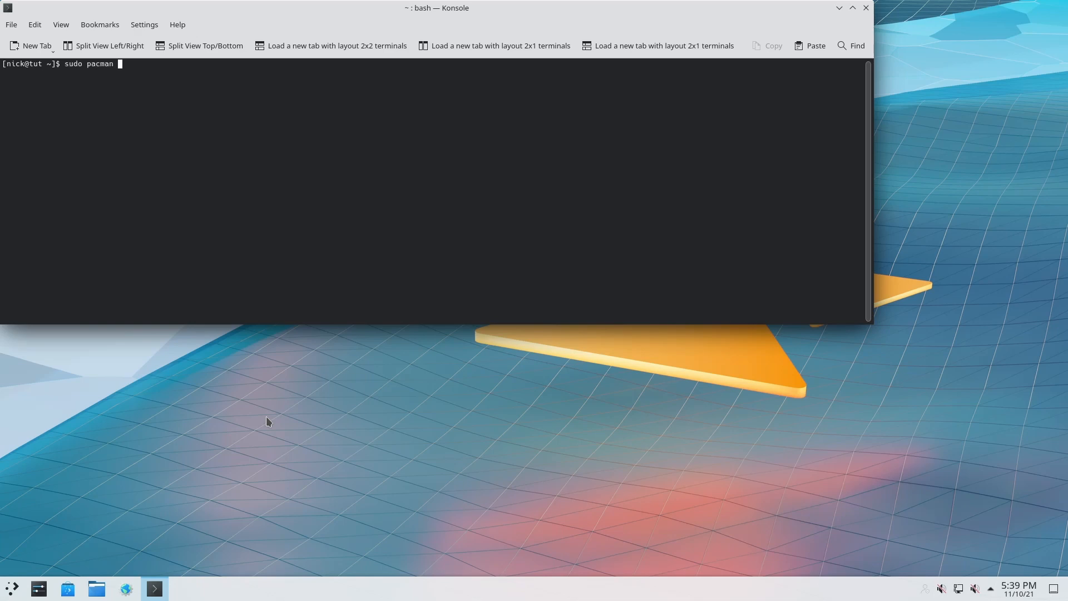
type("-S fir")
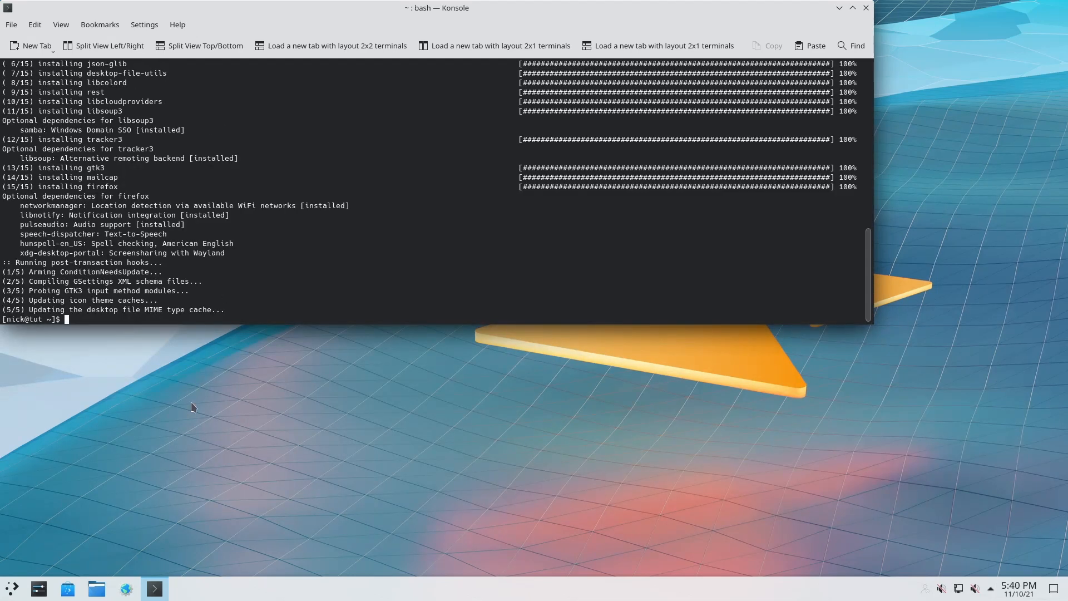
left_click(12, 588)
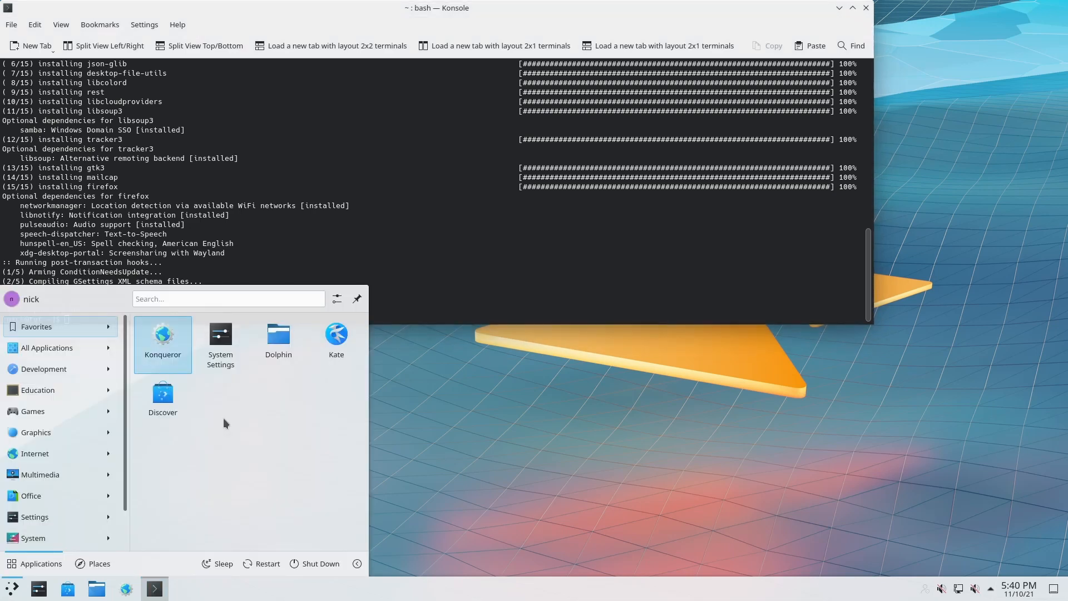
type("fr")
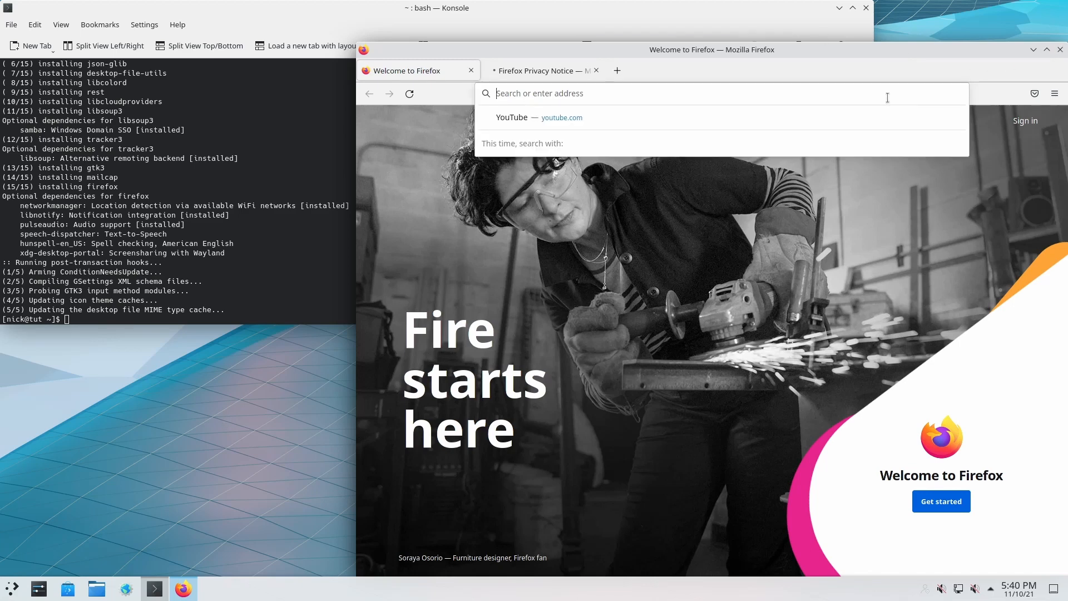
type("google.com")
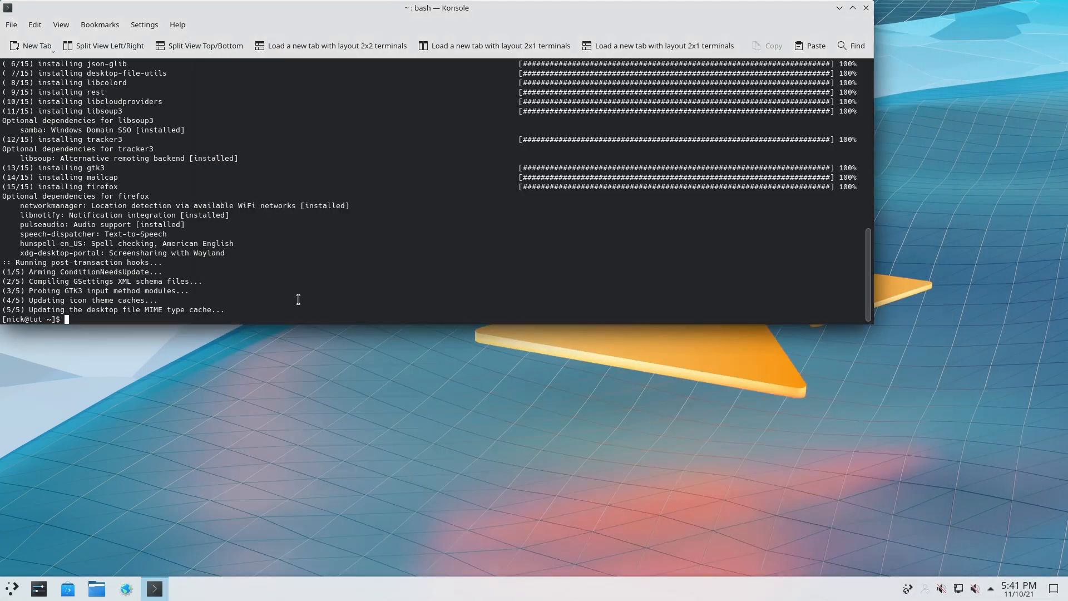
type("neo")
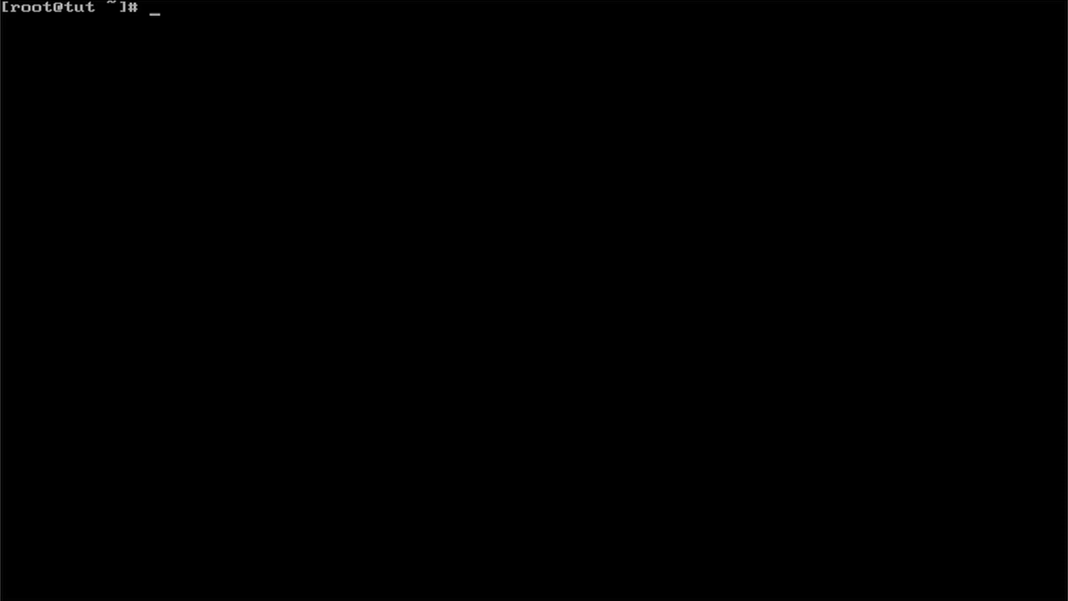
- Run neofetch, then enter pacman -S xorg plasma plasma-wayland-session
type("neofetch")
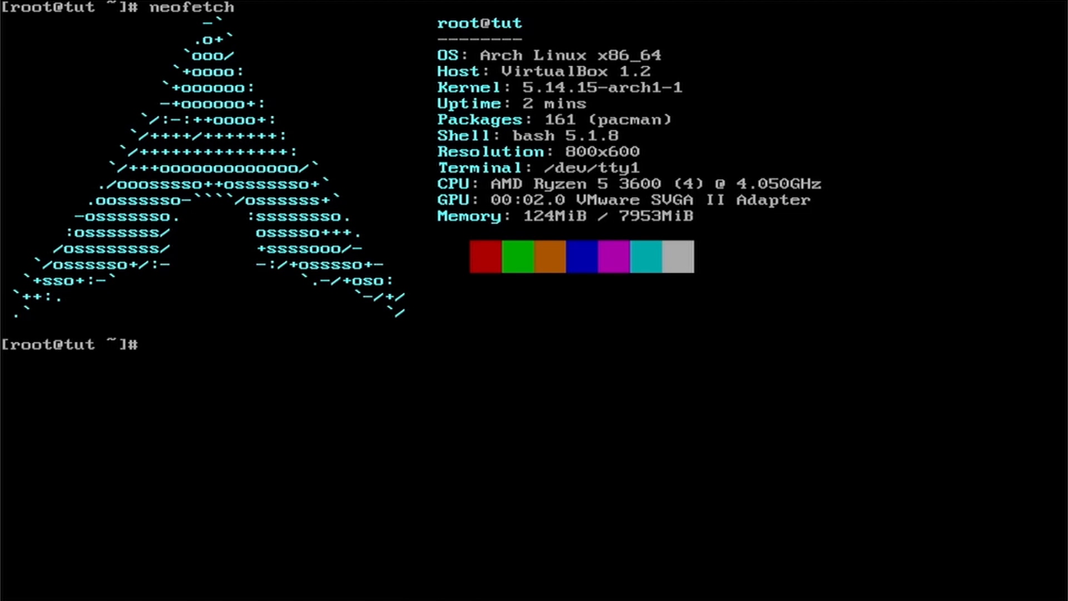
type("pacm")
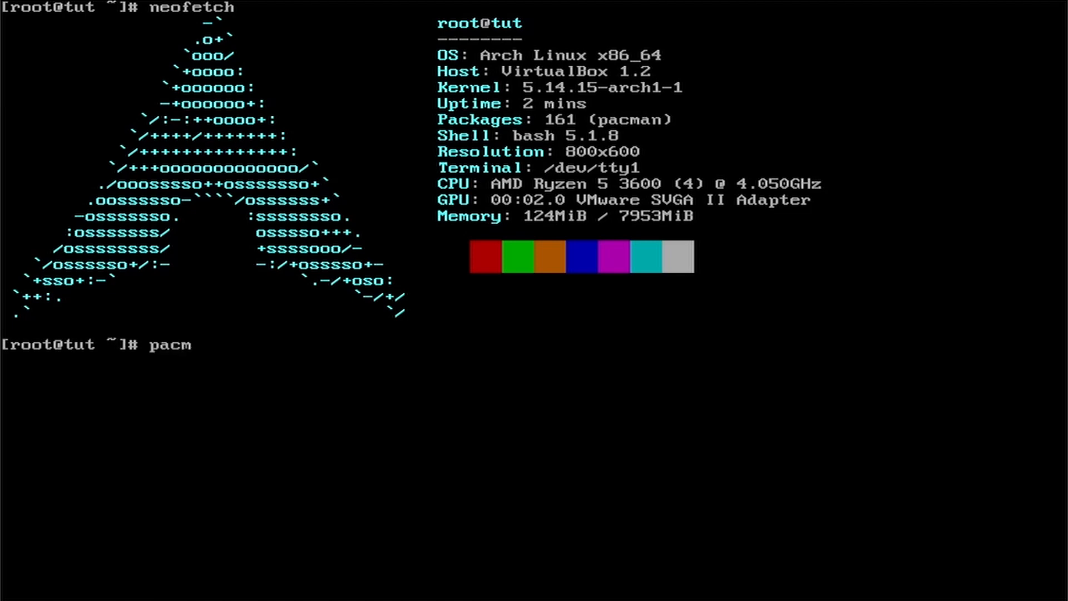
type("an")
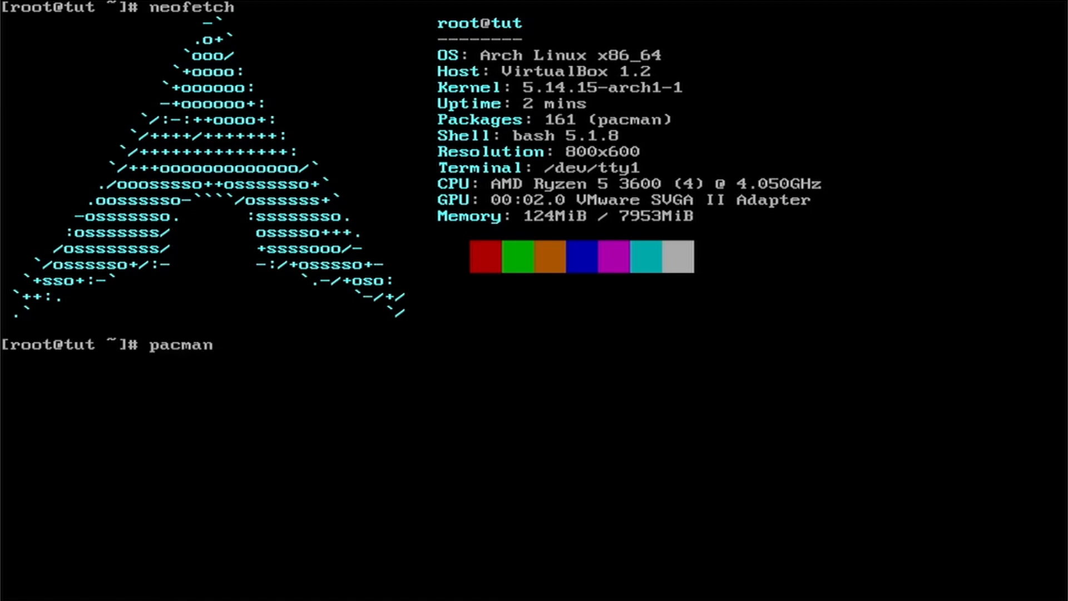
type("-S xorg")
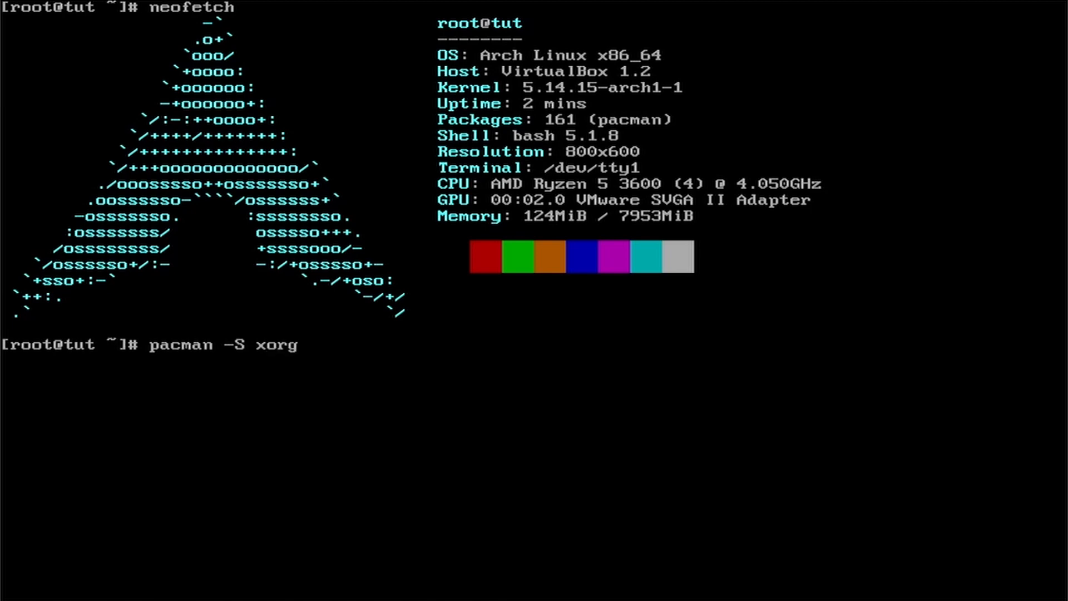
type("plas")
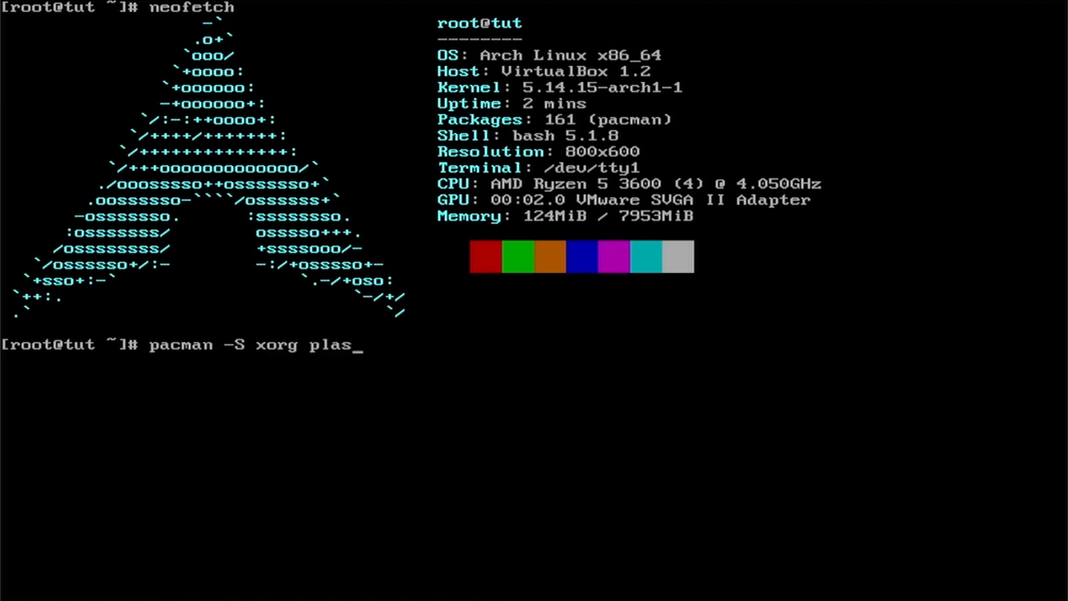
type("ma")
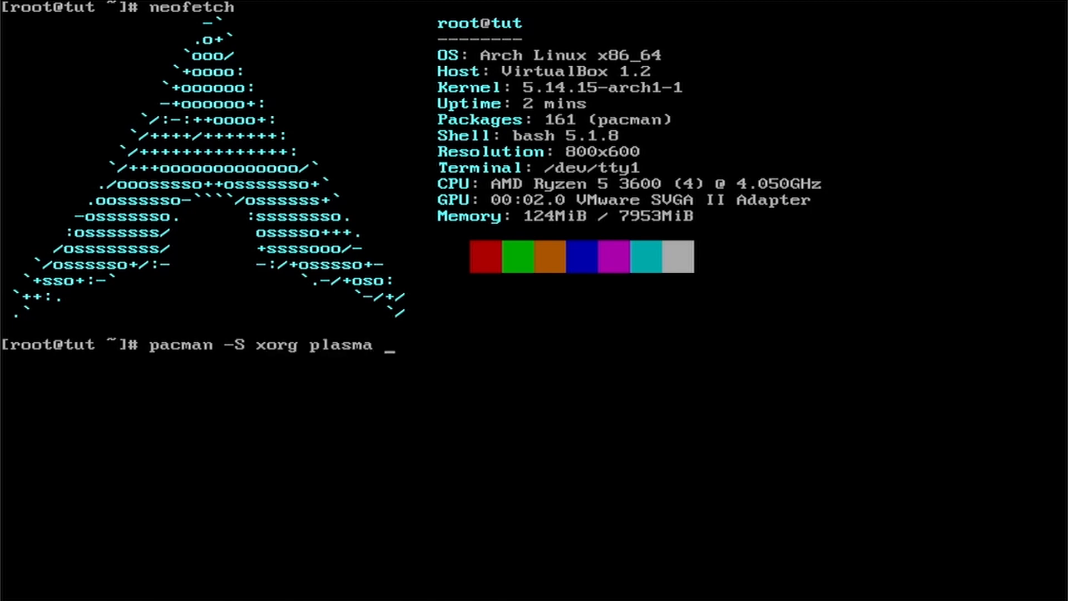
type("plasma")
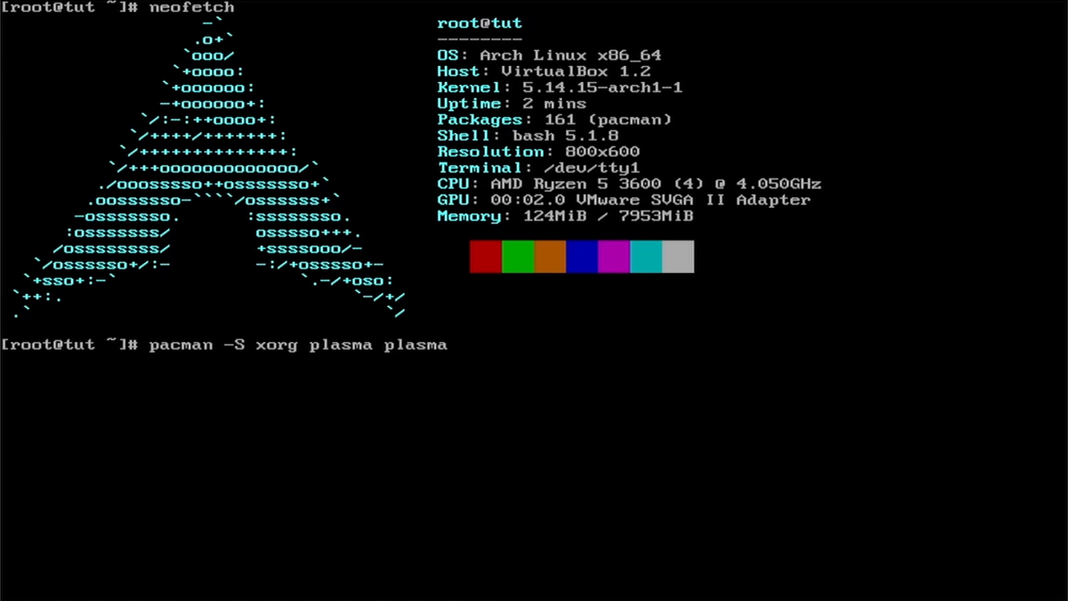
type("-wayland")
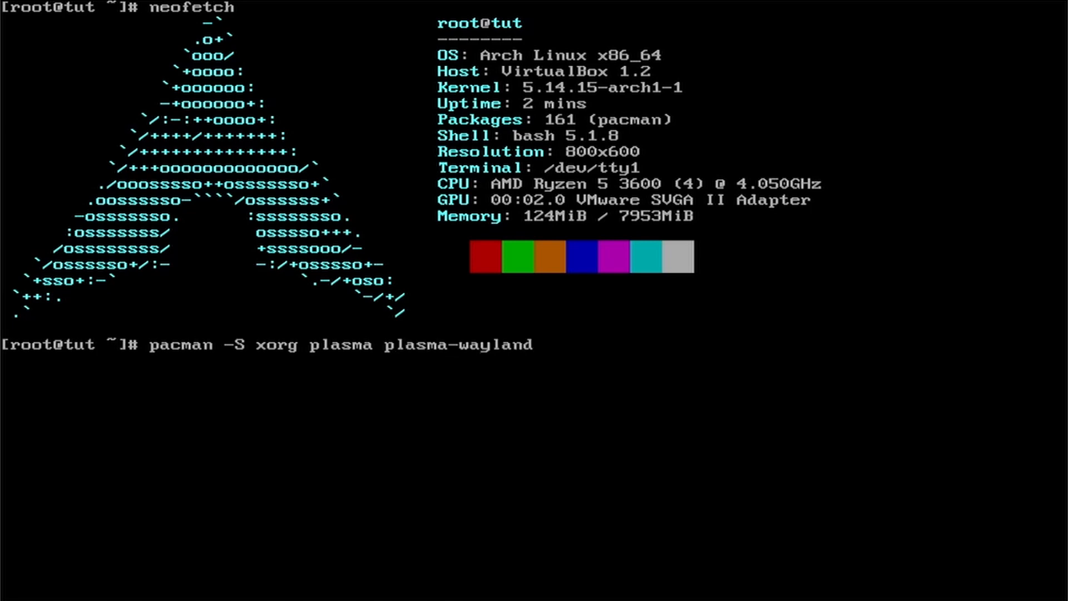
type("-session")
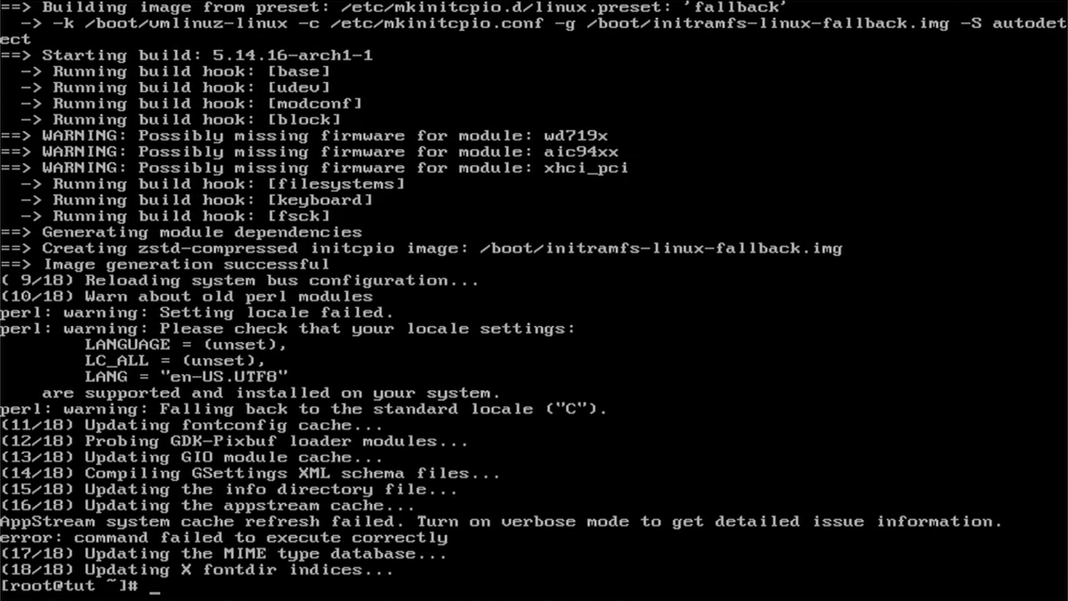
- Complete the xorg/plasma/plasma-wayland-session install and run 'reboot now'
type("pacman -S xorg plasma plasma-wayland-session")
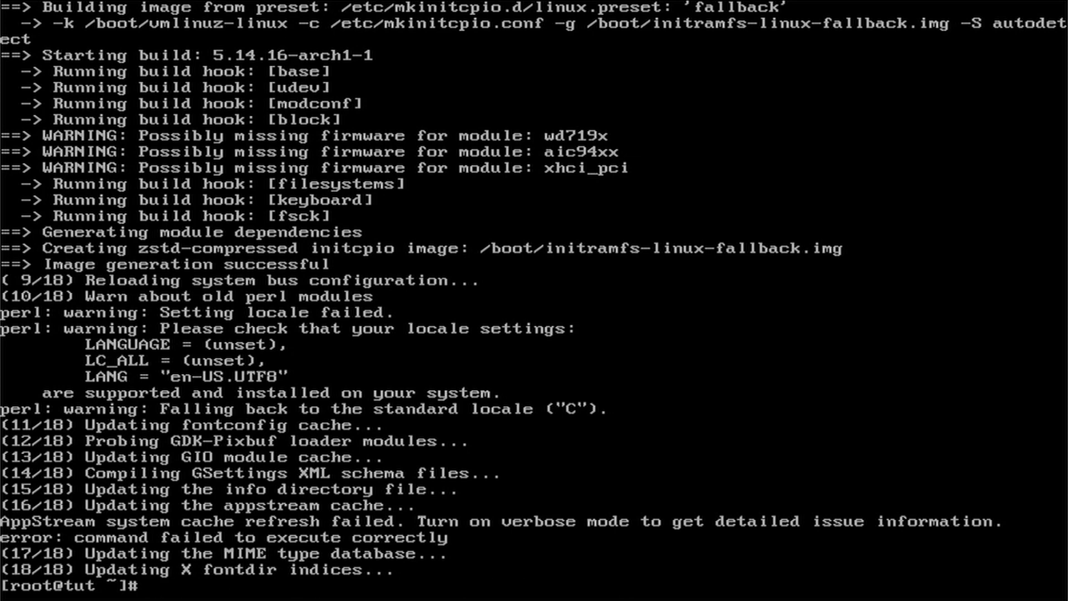
type("reboot no")
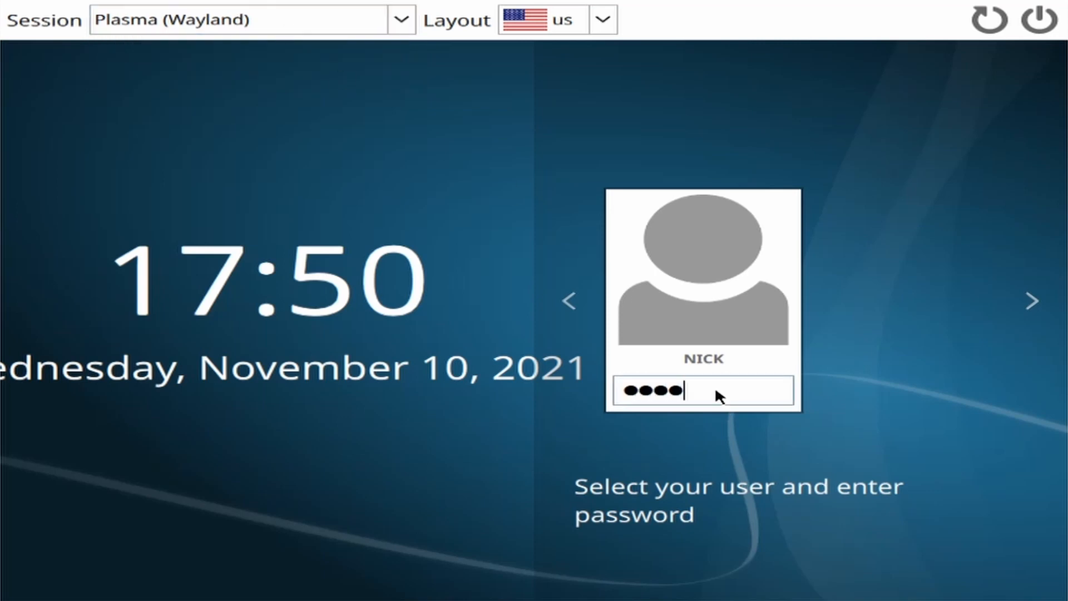
- Submit NICK's password to enter the Plasma (Wayland) session
key("Return")
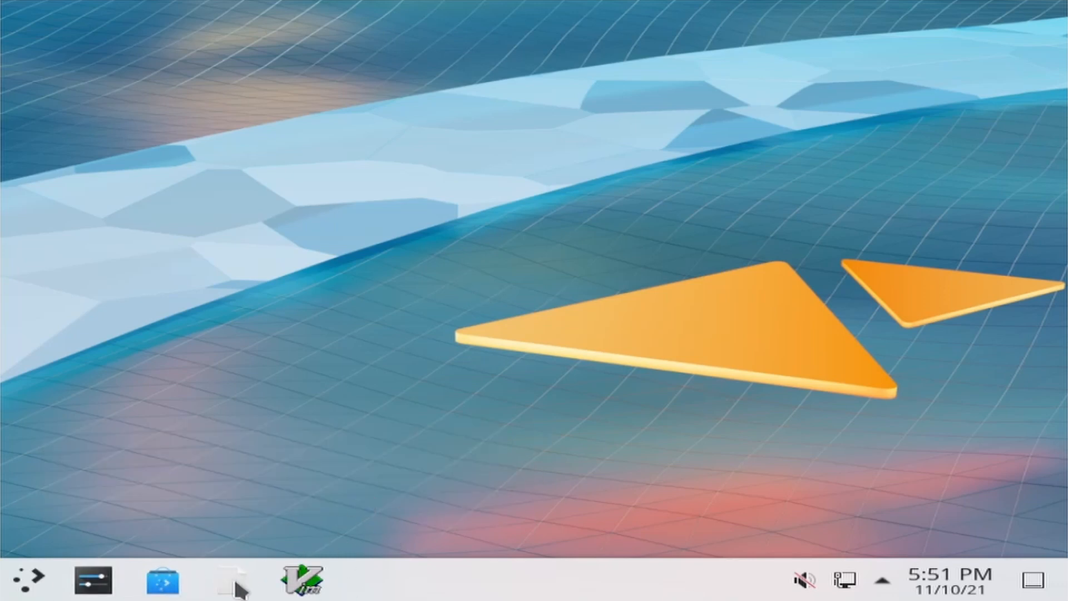
mouse_move(162, 580)
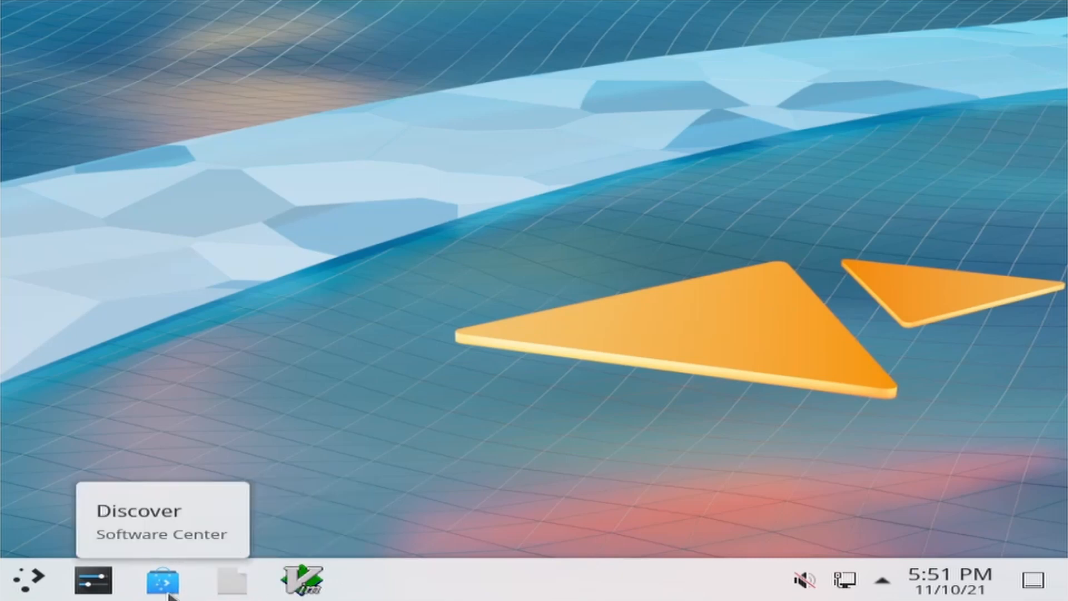
mouse_move(27, 580)
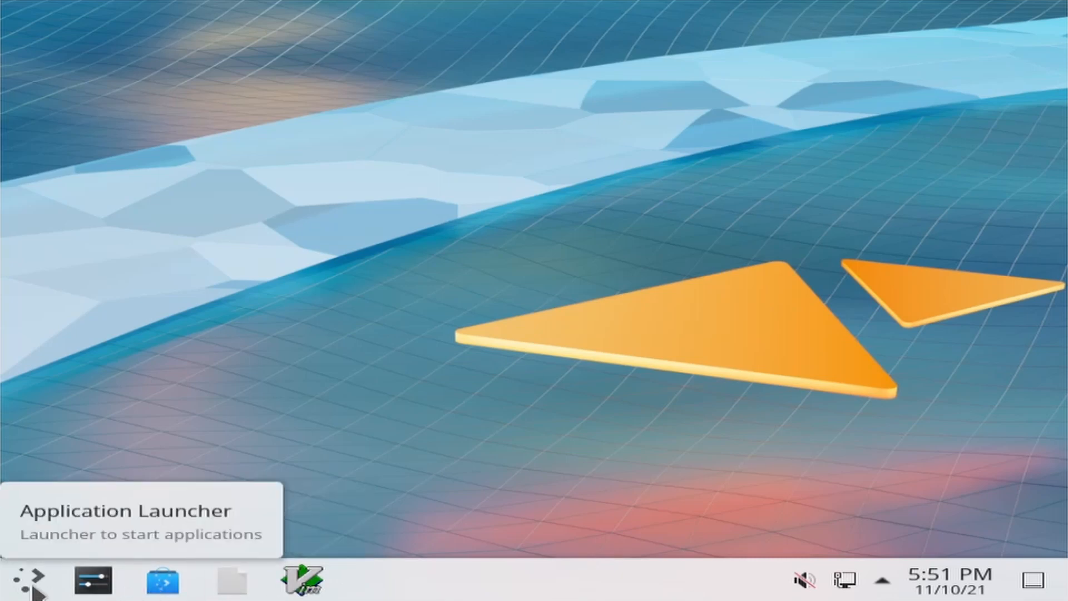
- Browse the All Applications list in the application launcher
left_click(30, 579)
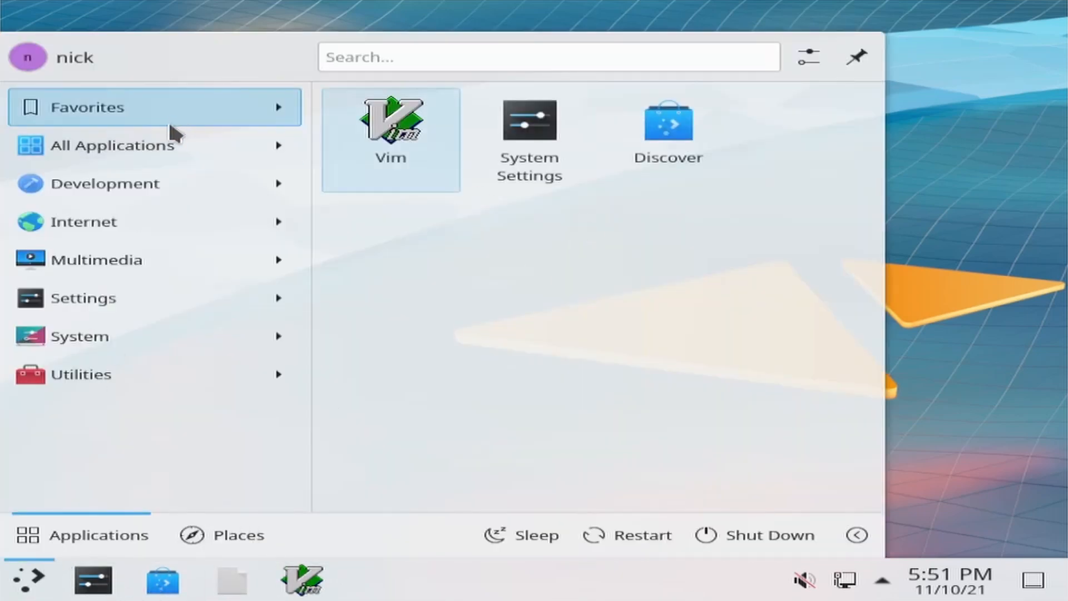
left_click(112, 146)
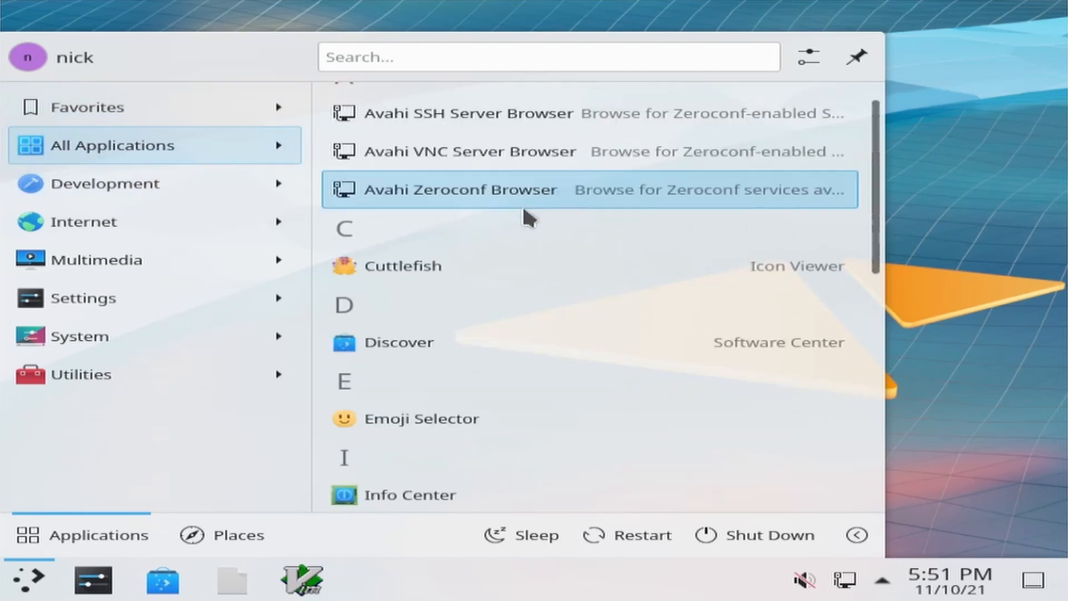
scroll("down", 3)
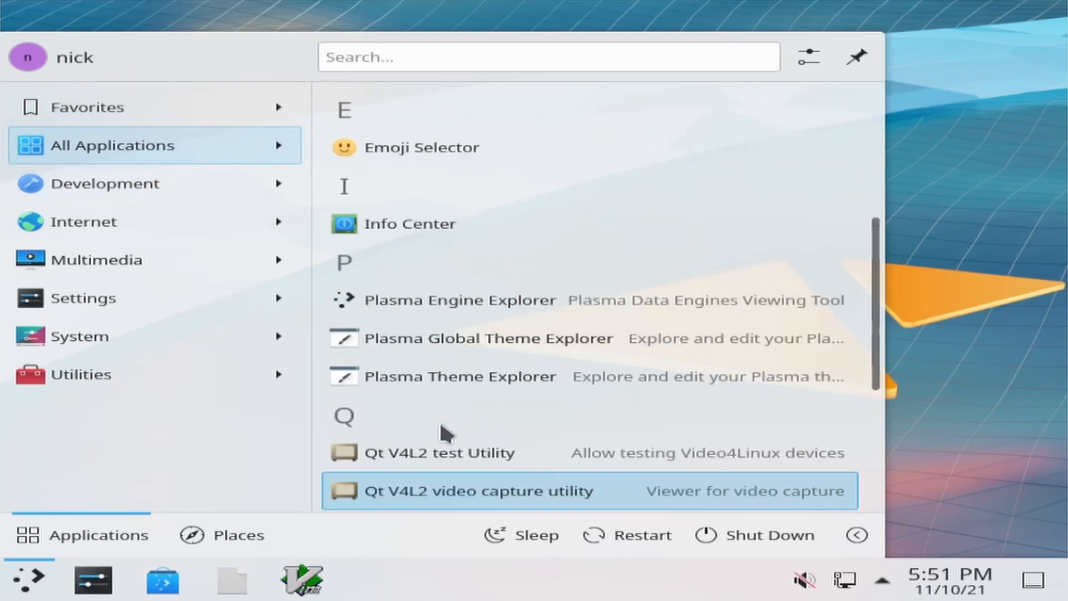
- Search the launcher for 'konsole', finding no terminal application
type("k")
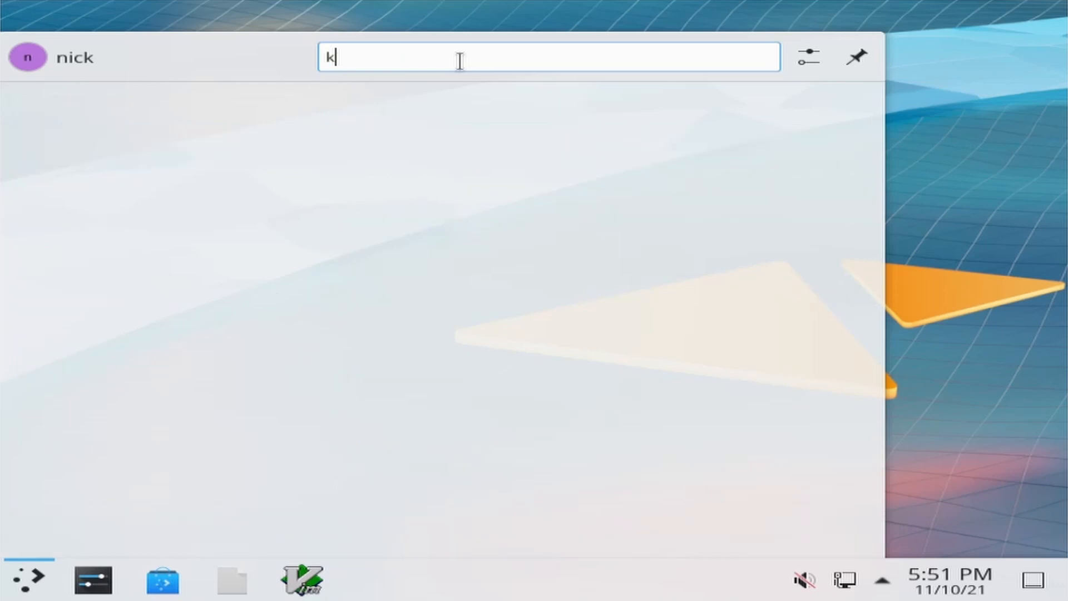
type("ion")
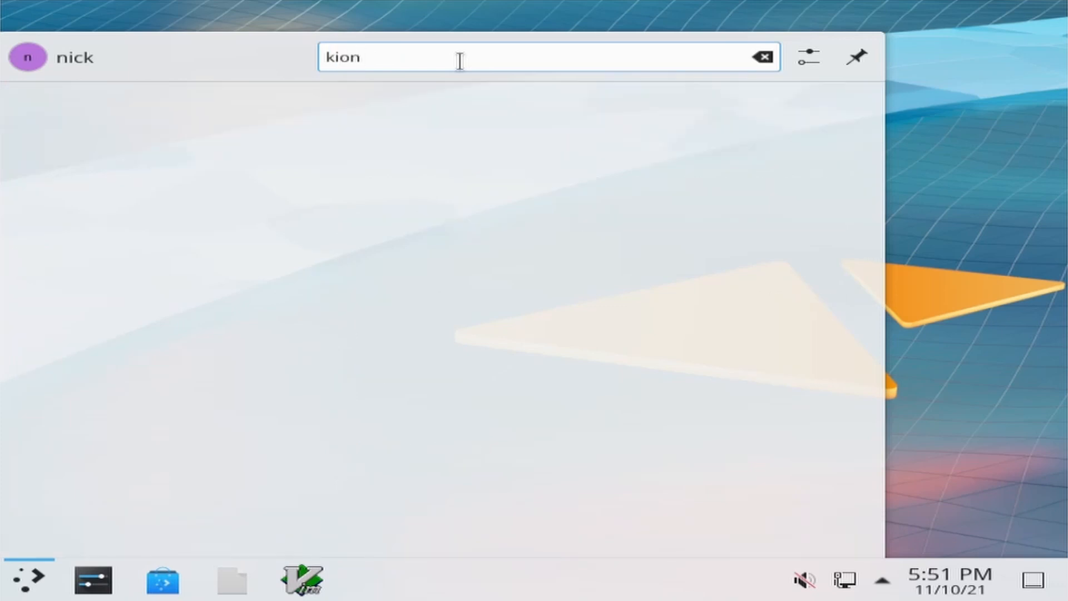
type("konsole")
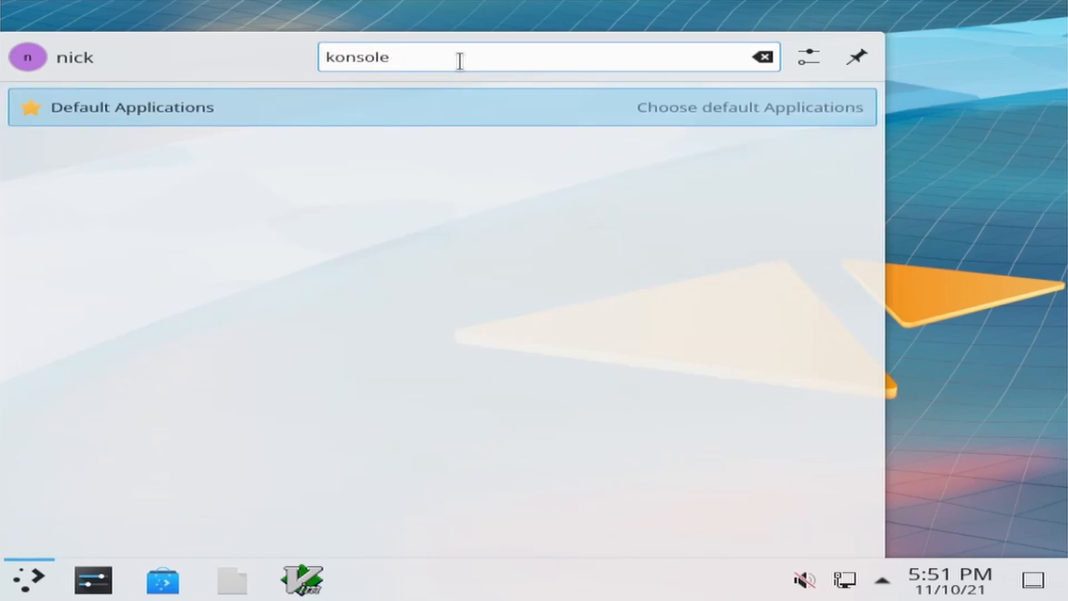
left_click(762, 57)
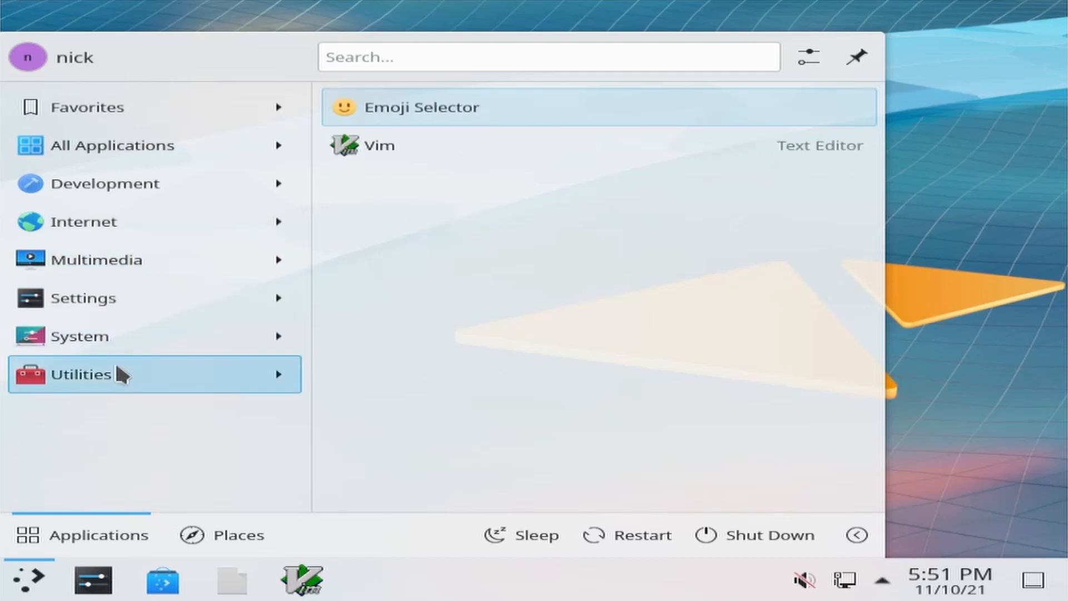
mouse_move(143, 419)
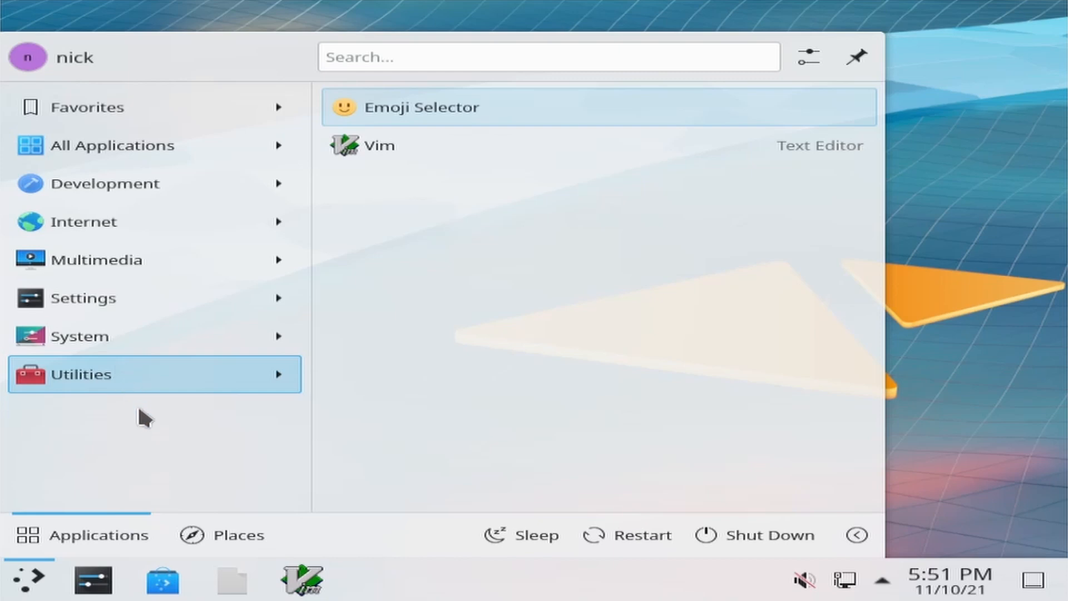
mouse_move(151, 441)
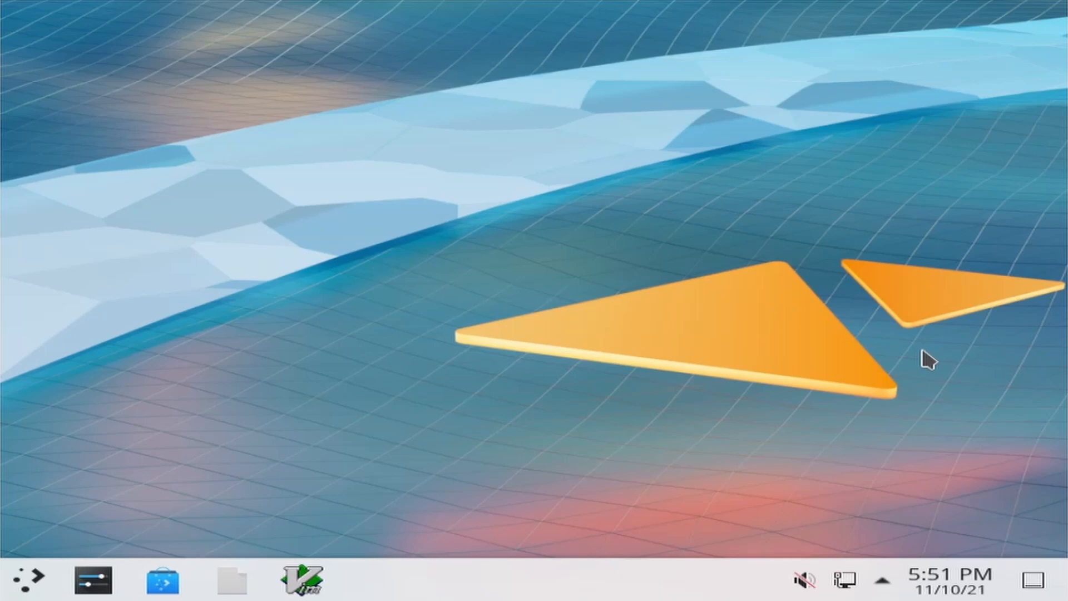
mouse_move(916, 361)
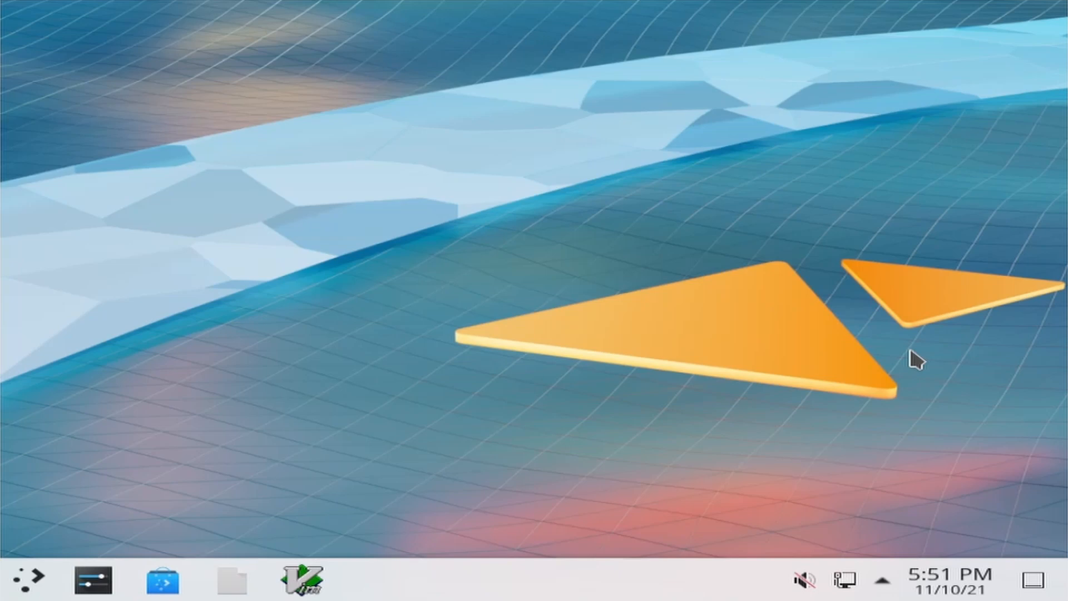